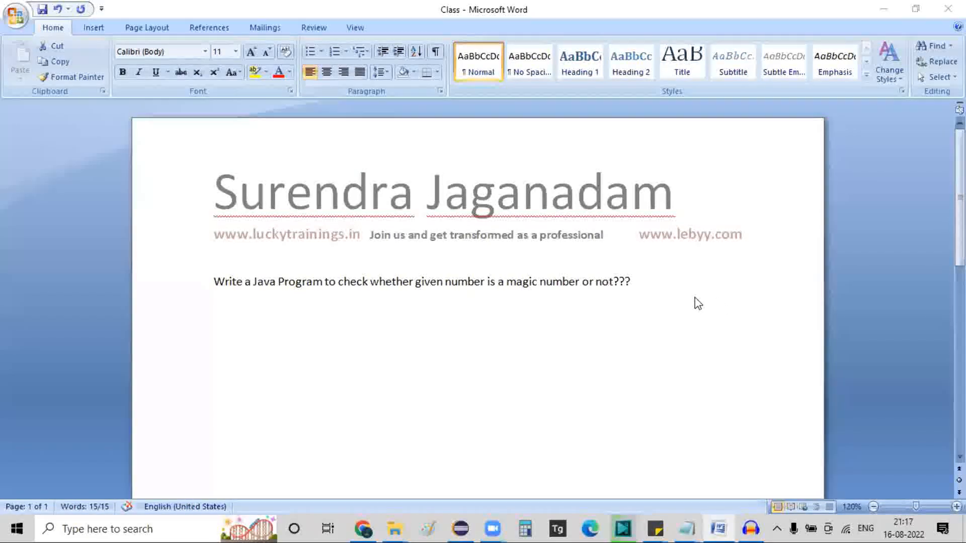
{"action": "mouse_move", "coordinate": [690, 290]}
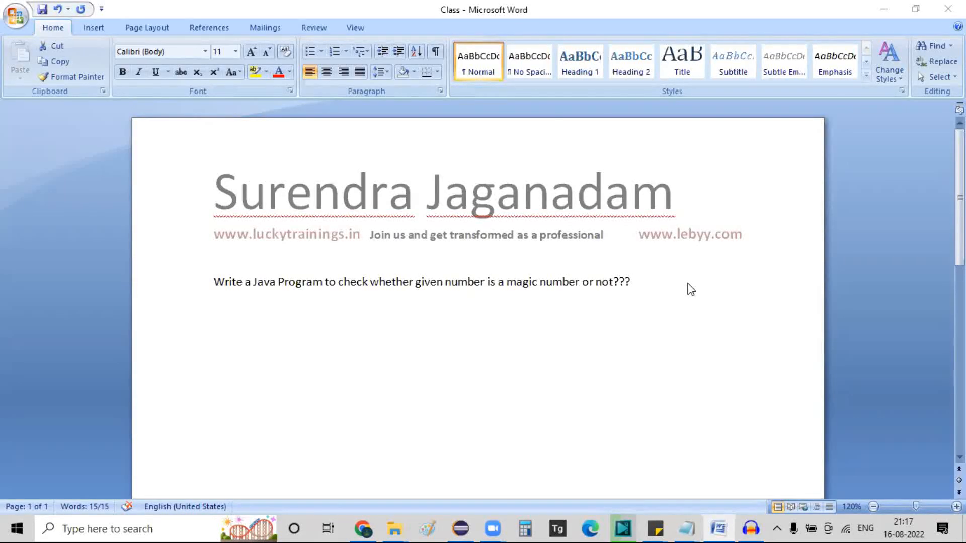
{"action": "mouse_move", "coordinate": [390, 290]}
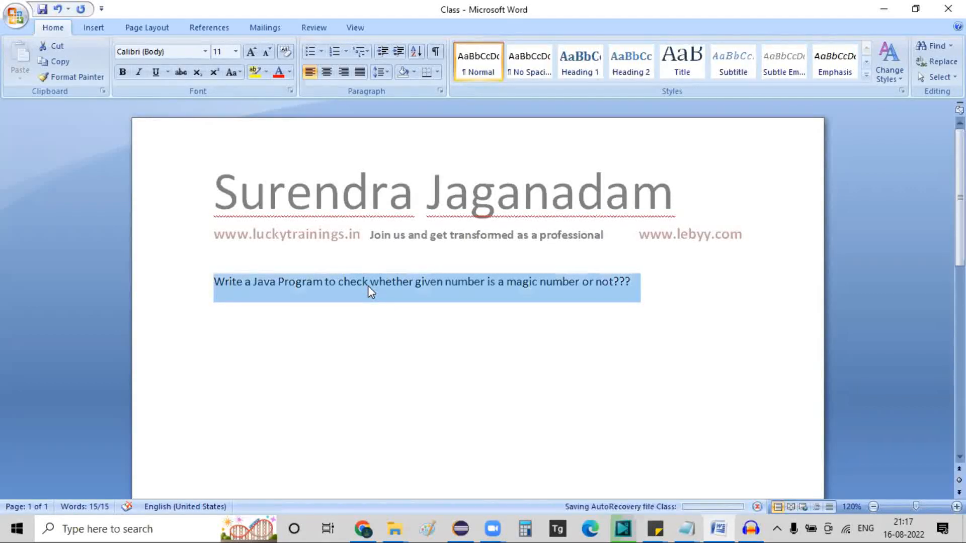
Step: Write the example number 12542 and a "Magic number :" line starting with 1 below the question
{"action": "left_click", "coordinate": [632, 281]}
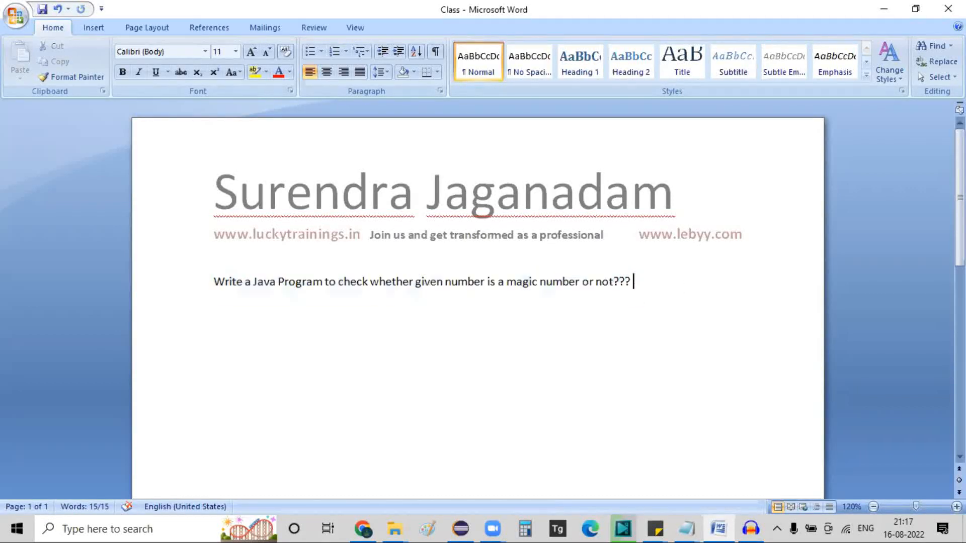
{"action": "type", "text": "12542"}
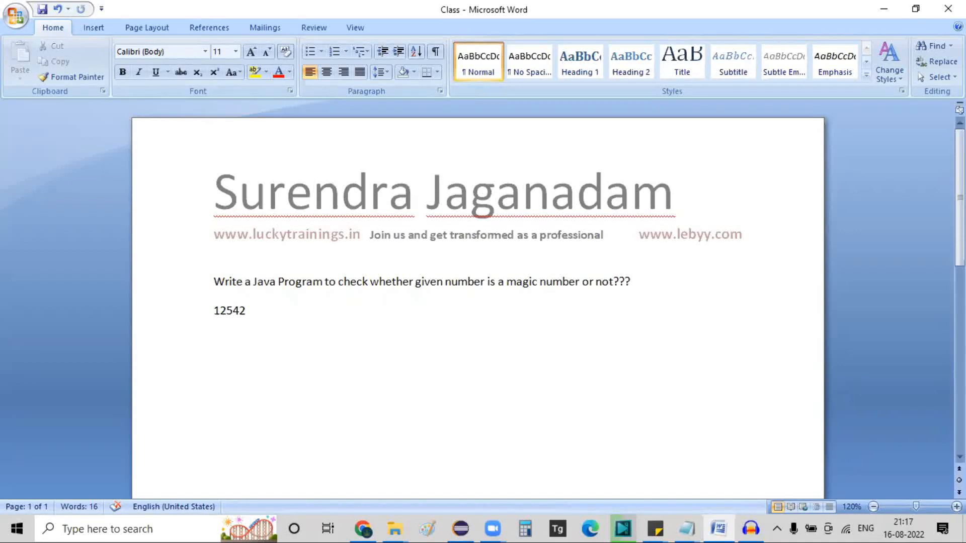
{"action": "type", "text": "Magic number : ➔"}
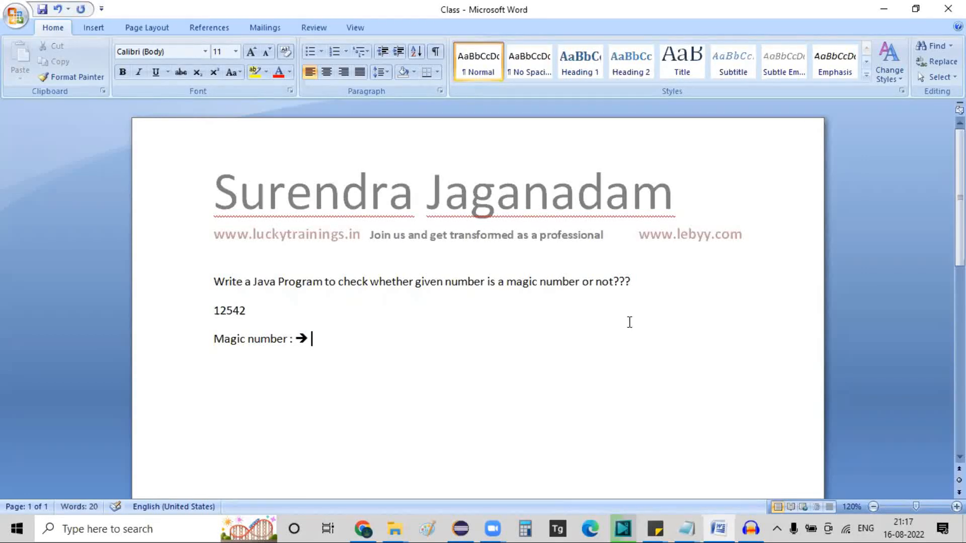
{"action": "mouse_move", "coordinate": [805, 440]}
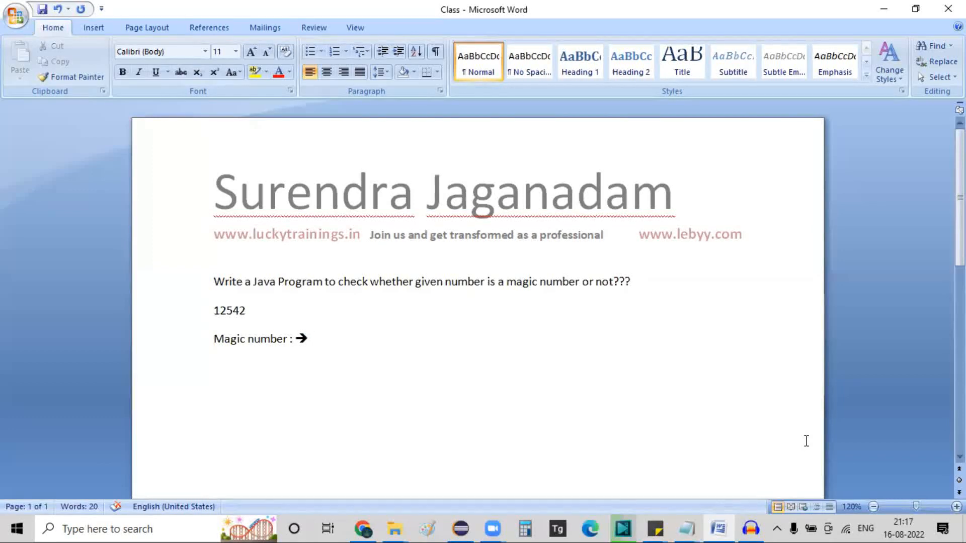
{"action": "type", "text": "1"}
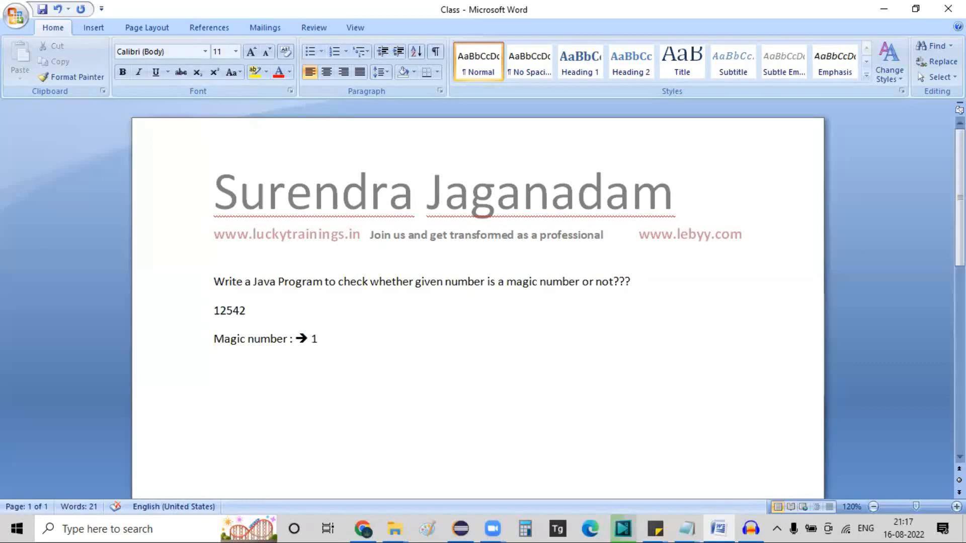
Step: Trim the number to 125 and write "125 : 1+2+5: 8 : not a magic number"
{"action": "key", "text": "Backspace"}
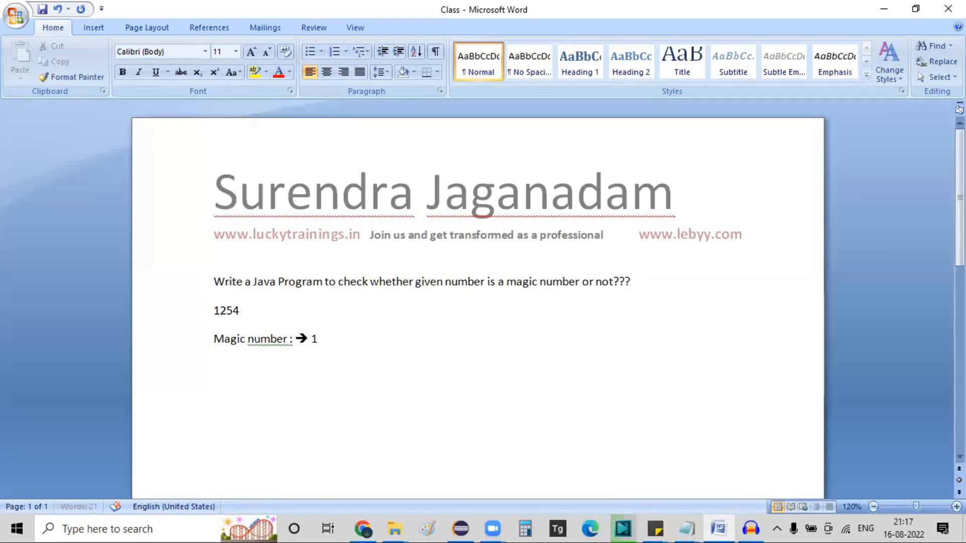
{"action": "key", "text": "Backspace"}
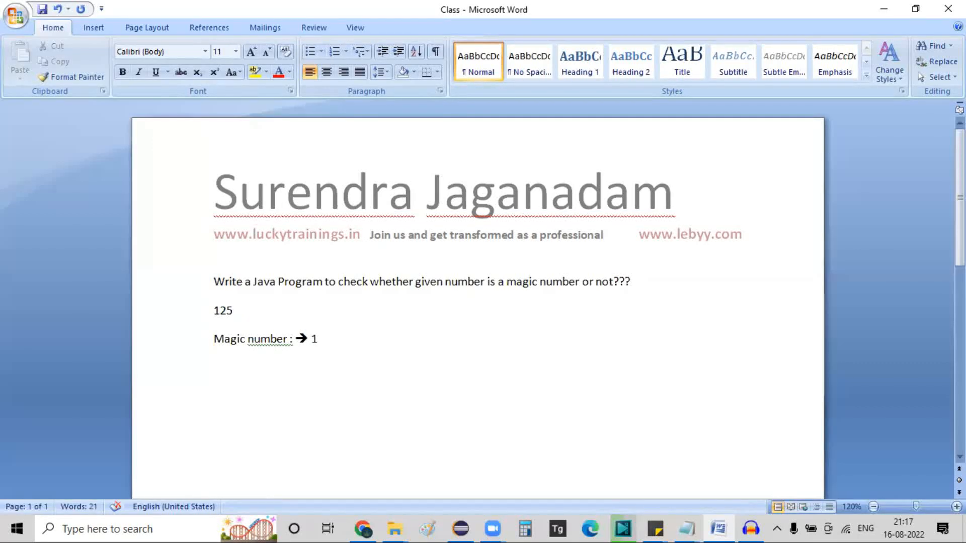
{"action": "type", "text": ": 1+"}
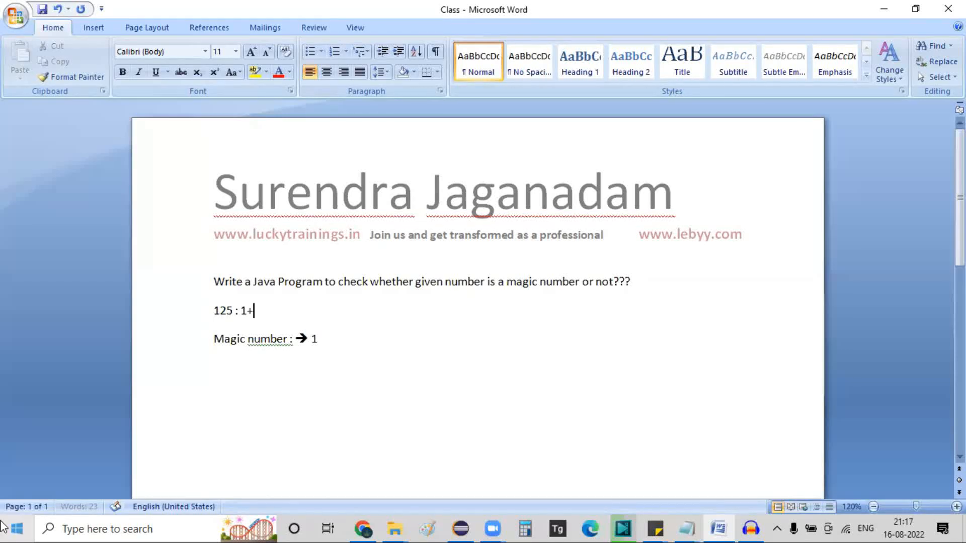
{"action": "type", "text": "2+5:"}
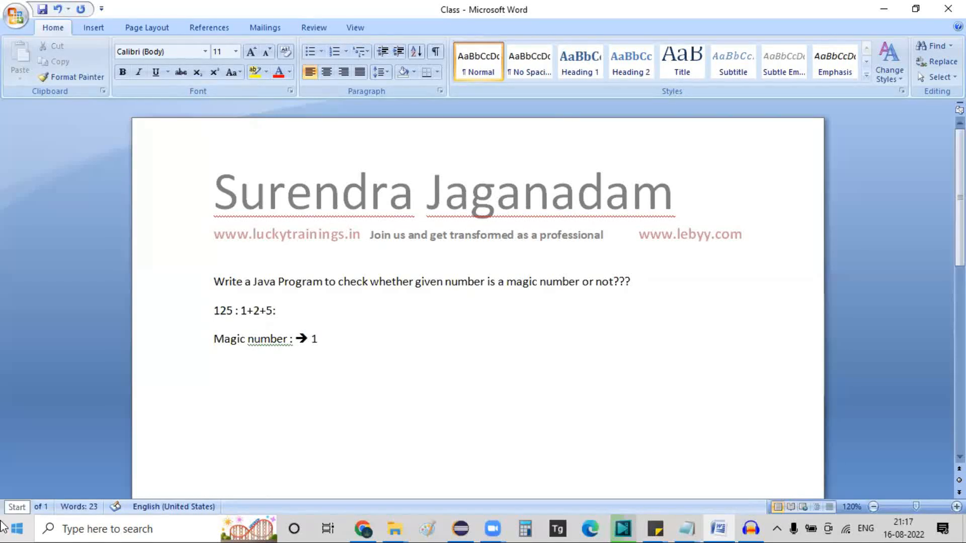
{"action": "type", "text": "8"}
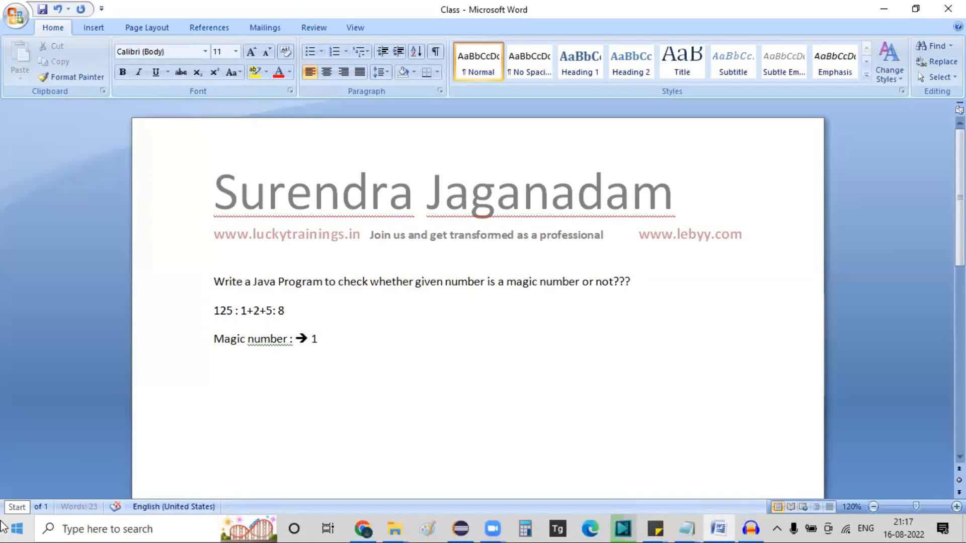
{"action": "type", "text": ": no"}
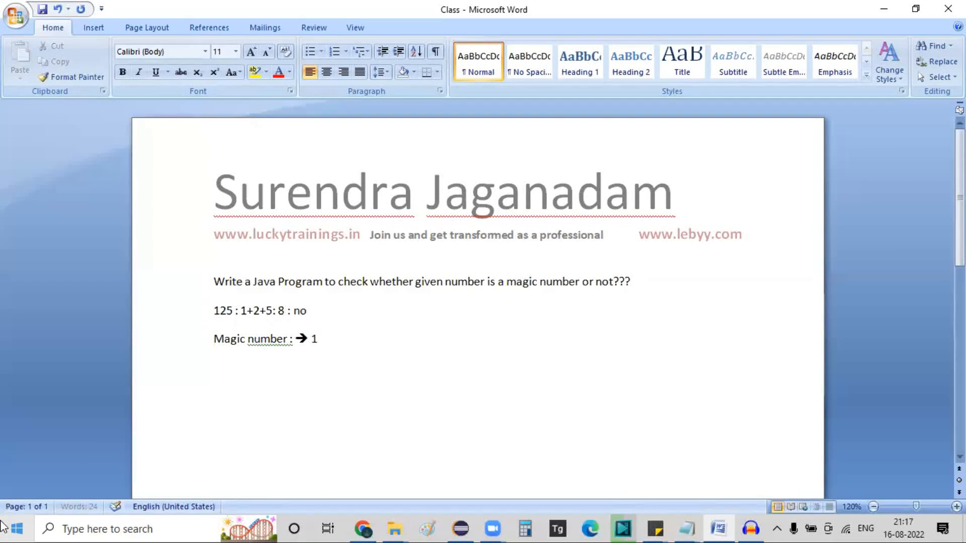
{"action": "type", "text": "not a magic"}
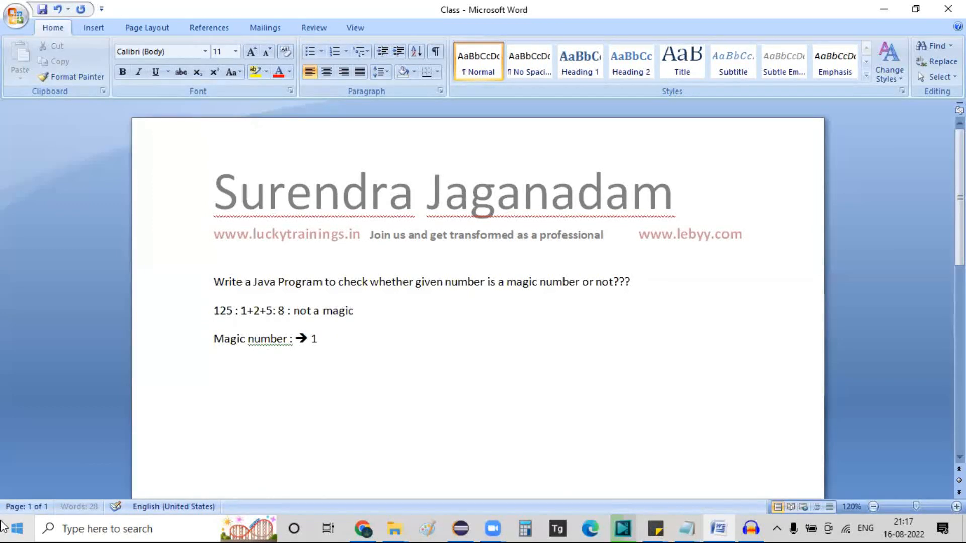
{"action": "type", "text": "number"}
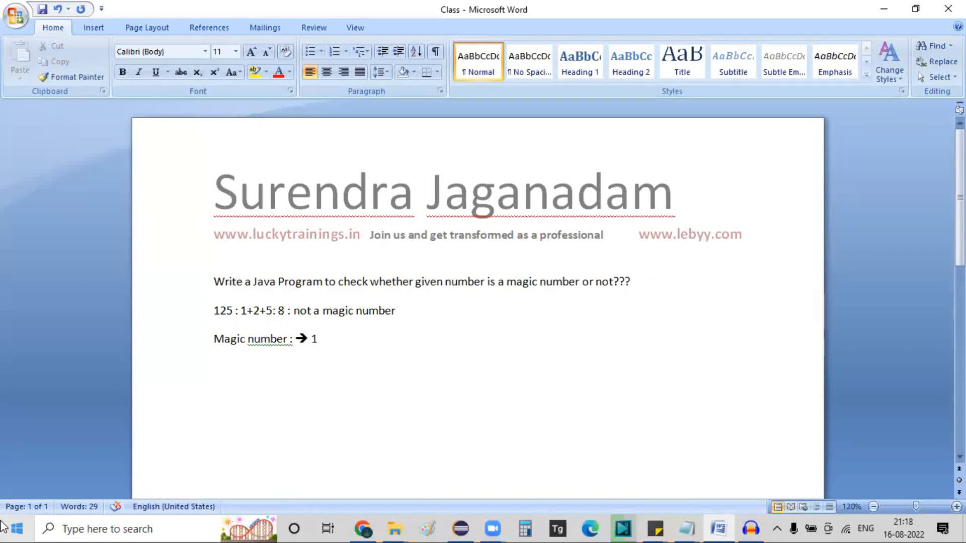
Step: Add the example "10 : 1+0 : 1 which is a magic number", then delete the worked example lines
{"action": "left_click", "coordinate": [396, 311]}
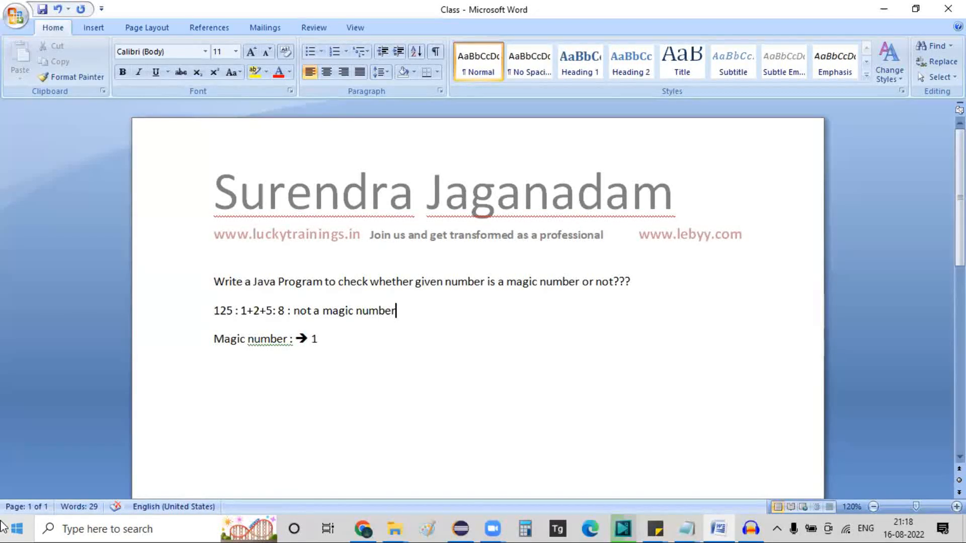
{"action": "key", "text": "enter"}
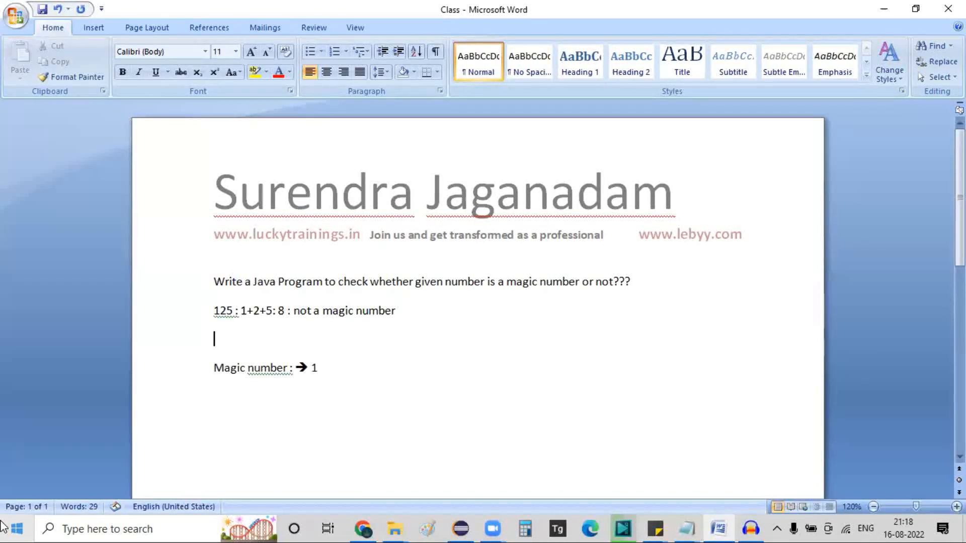
{"action": "type", "text": "10 :"}
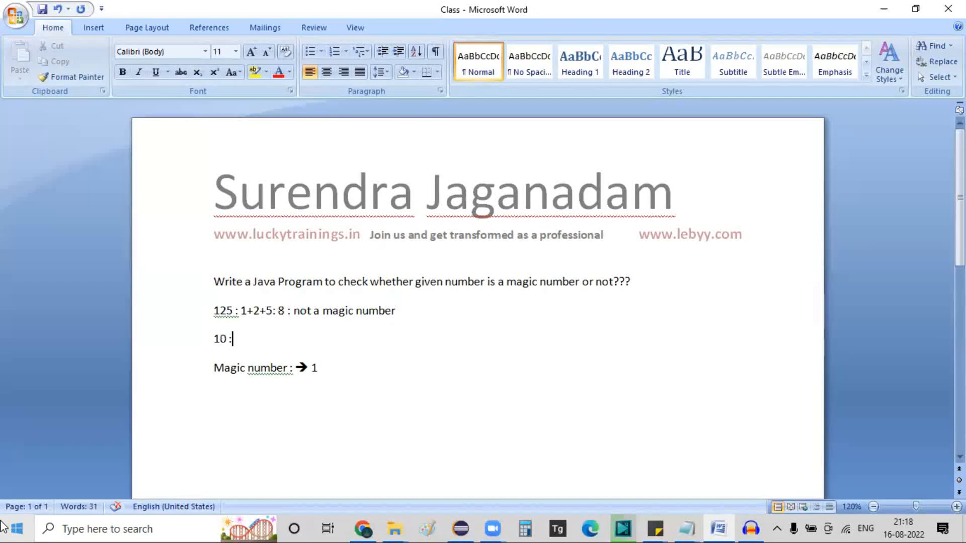
{"action": "type", "text": "1+0"}
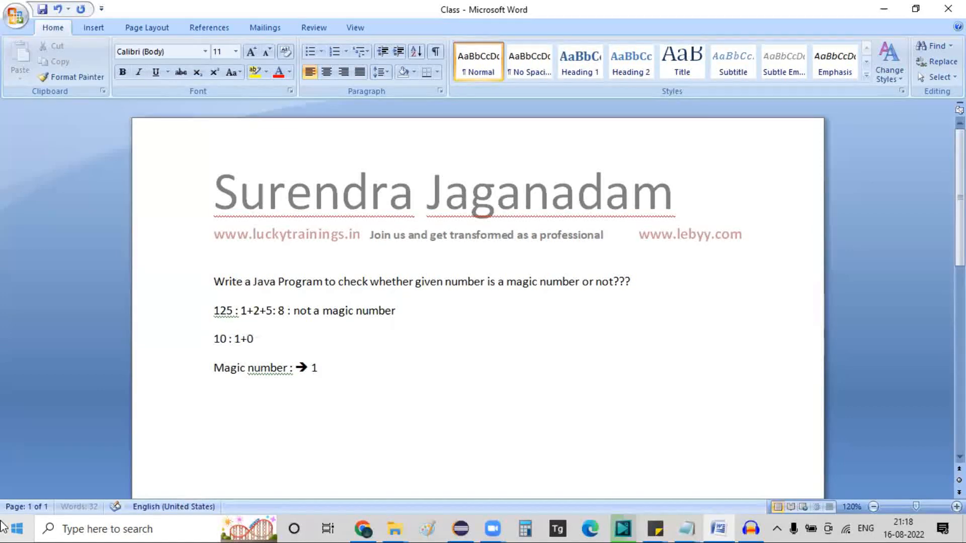
{"action": "type", "text": ": 1"}
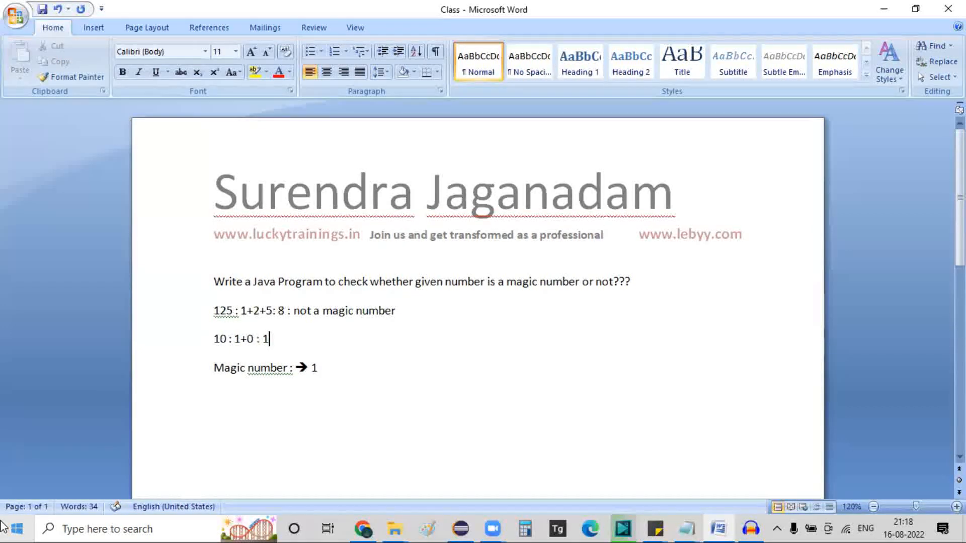
{"action": "type", "text": "which is a ma"}
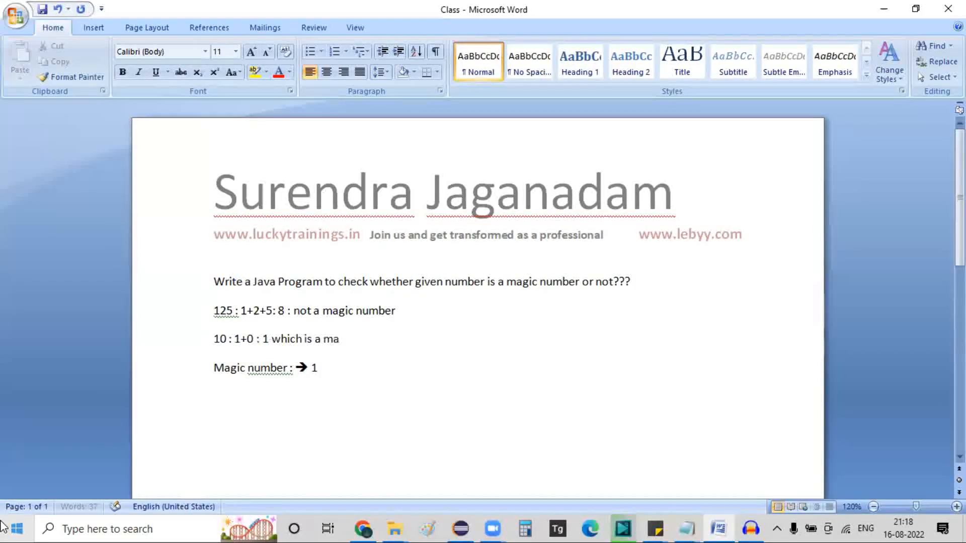
{"action": "type", "text": "gic number"}
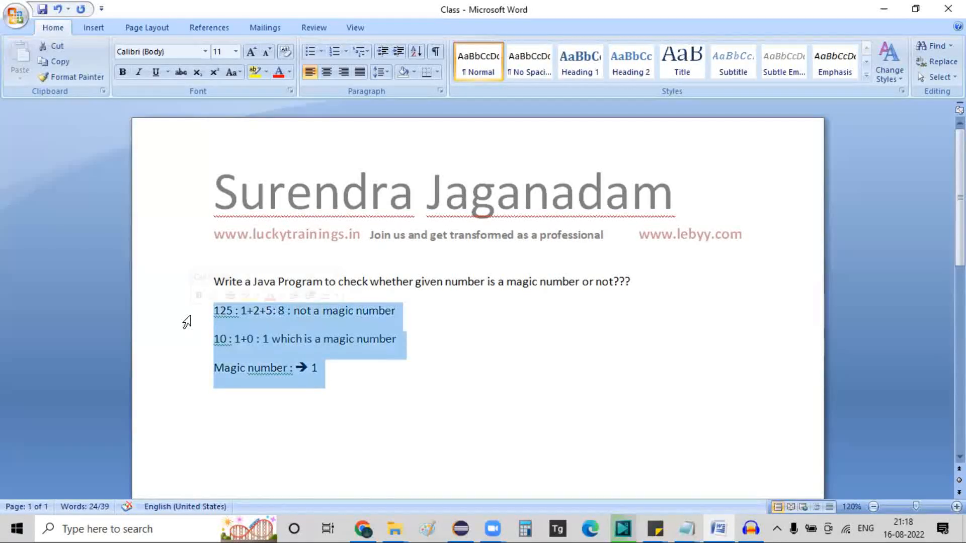
{"action": "key", "text": "Delete"}
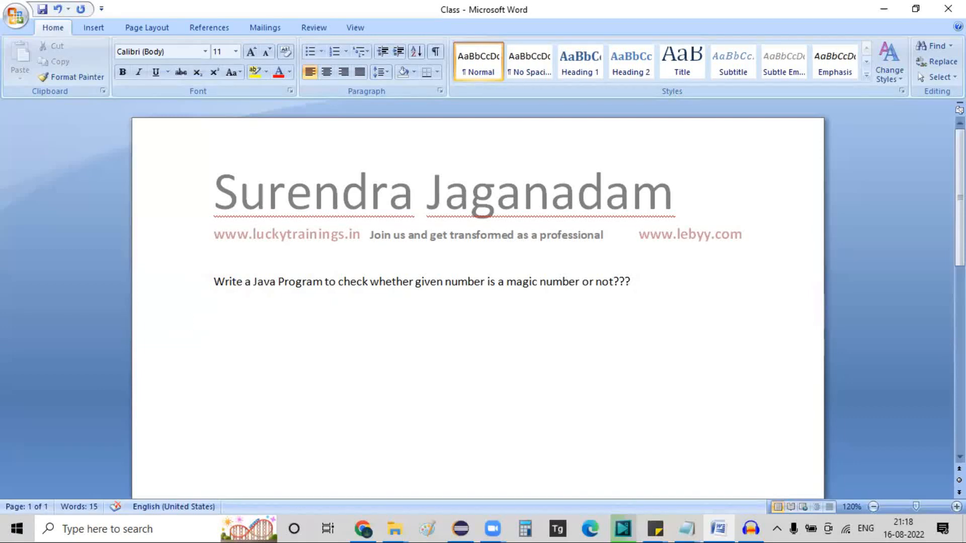
{"action": "mouse_move", "coordinate": [477, 516]}
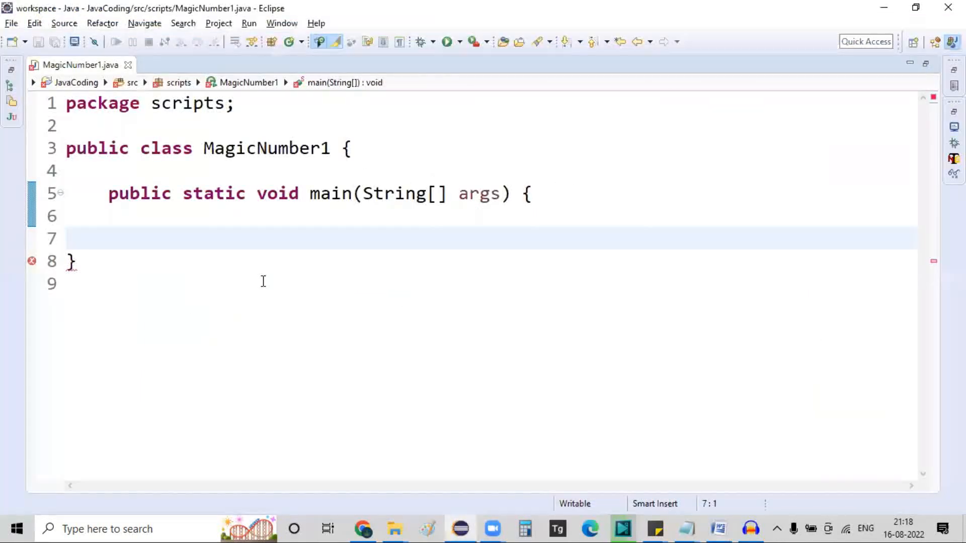
Step: Declare int remainder = 1, sum = 0, inputNumber = 12345 inside main and save the file
{"action": "type", "text": "}"}
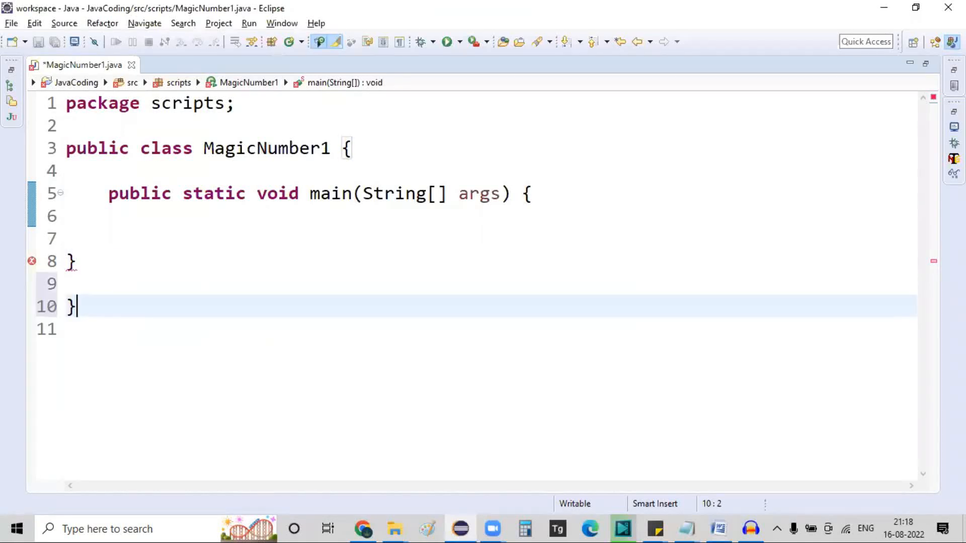
{"action": "key", "text": "ctrl+s"}
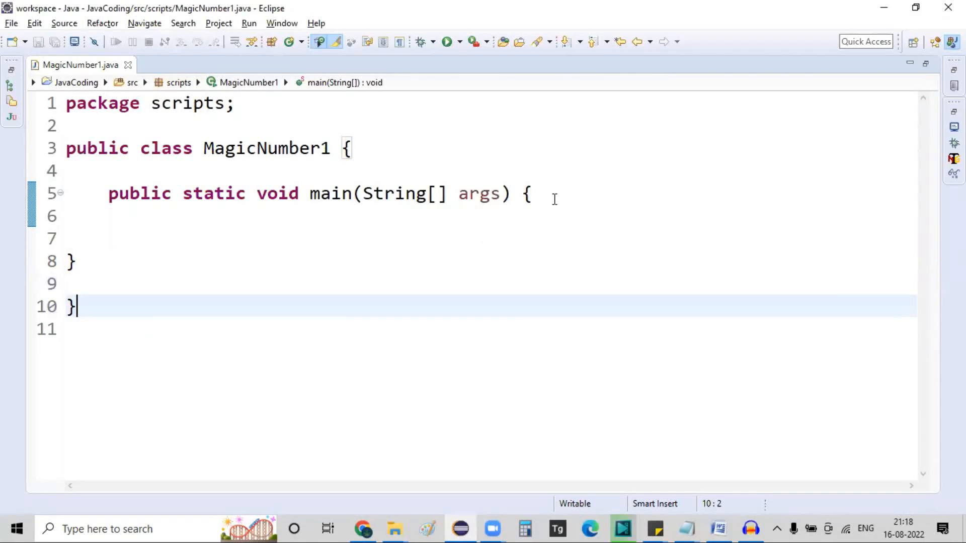
{"action": "left_click", "coordinate": [531, 194]}
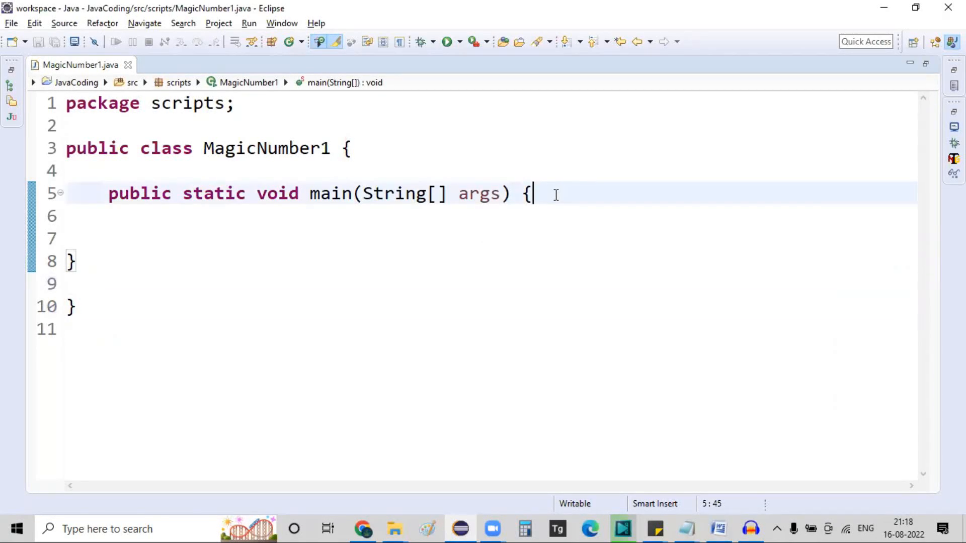
{"action": "mouse_move", "coordinate": [577, 182]}
{"action": "type", "text": "i"}
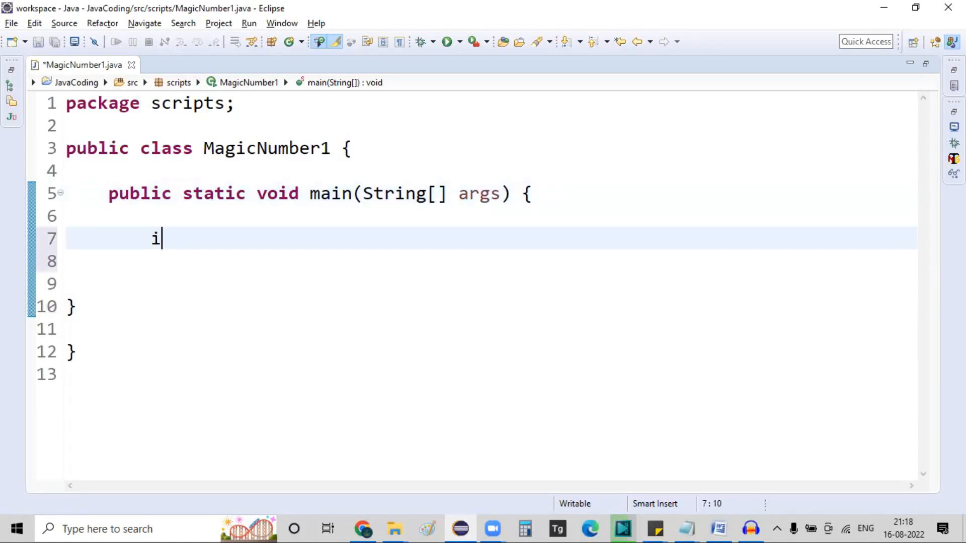
{"action": "type", "text": "nt remainder"}
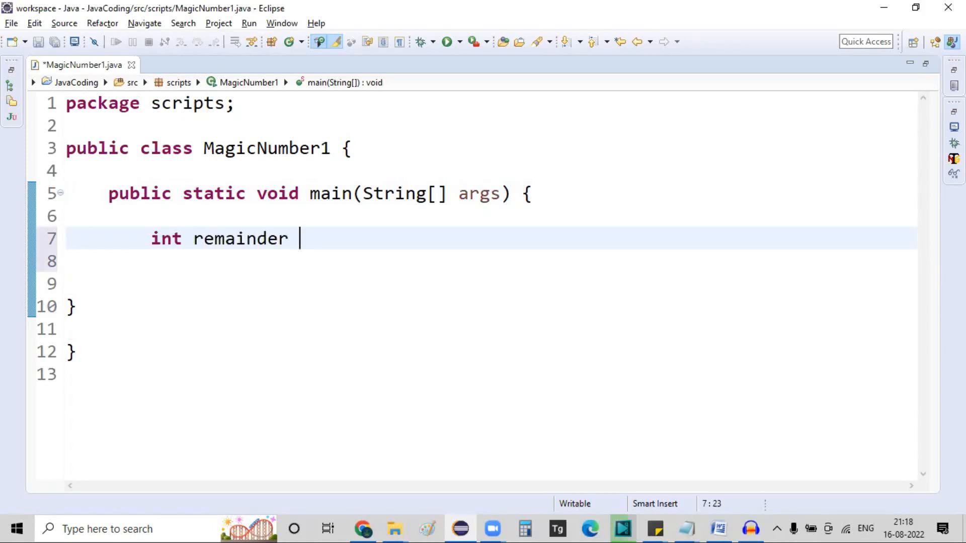
{"action": "type", "text": "= 1,"}
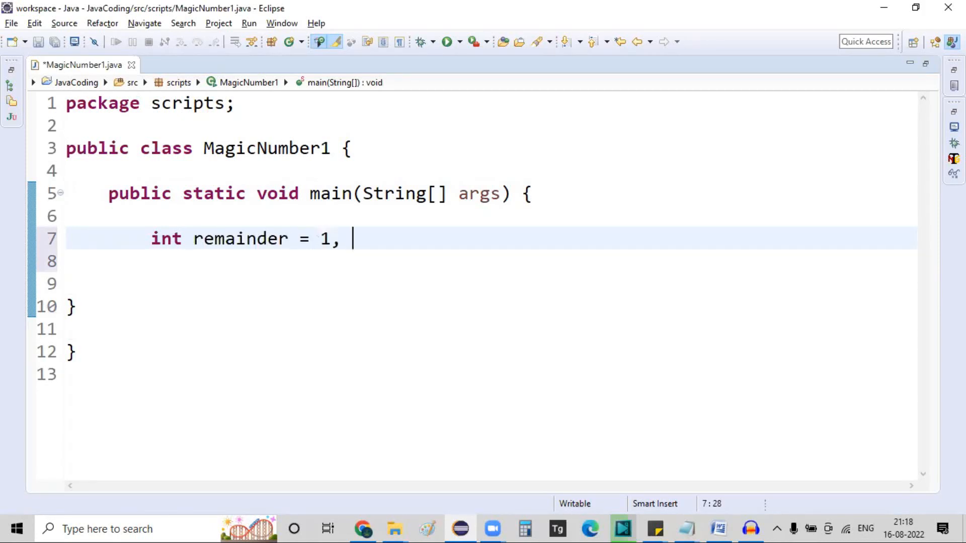
{"action": "type", "text": "sum ="}
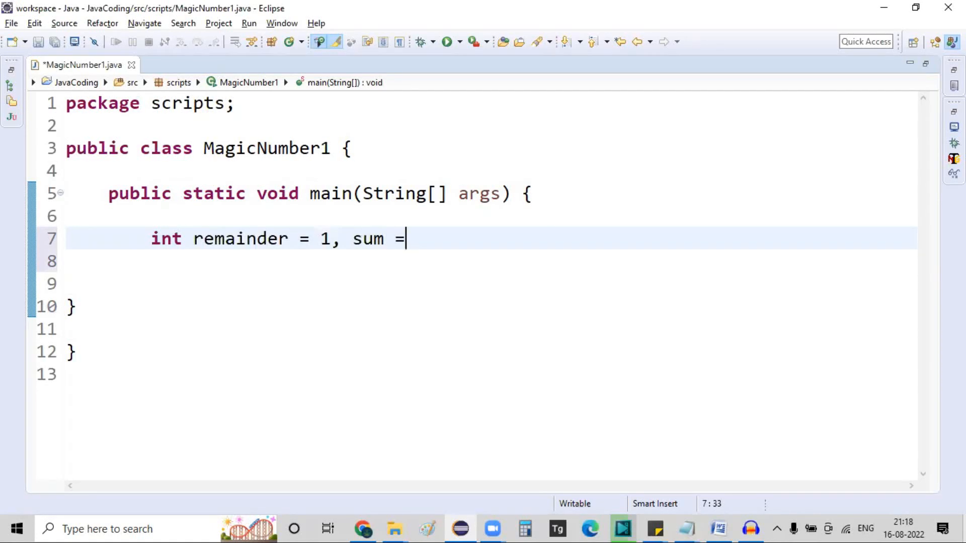
{"action": "type", "text": "0,"}
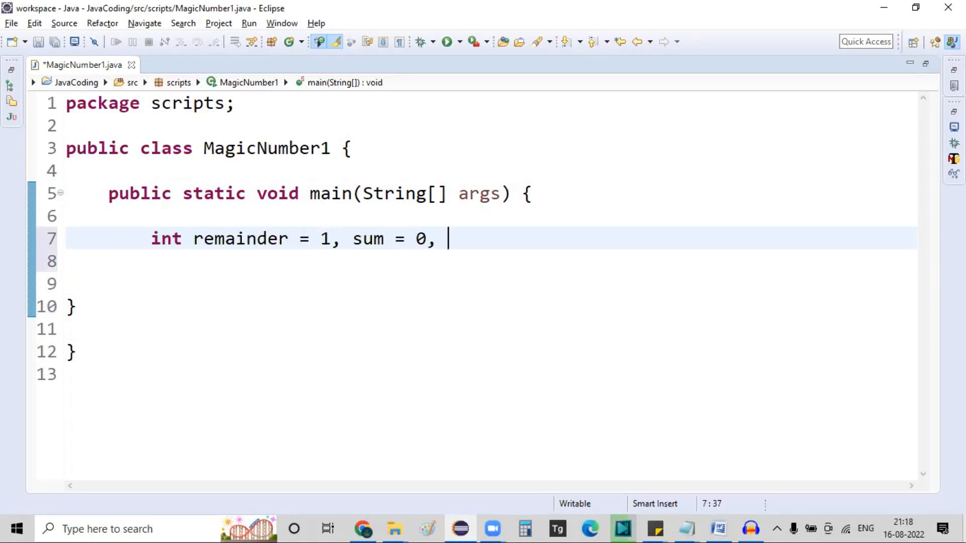
{"action": "type", "text": "inputN"}
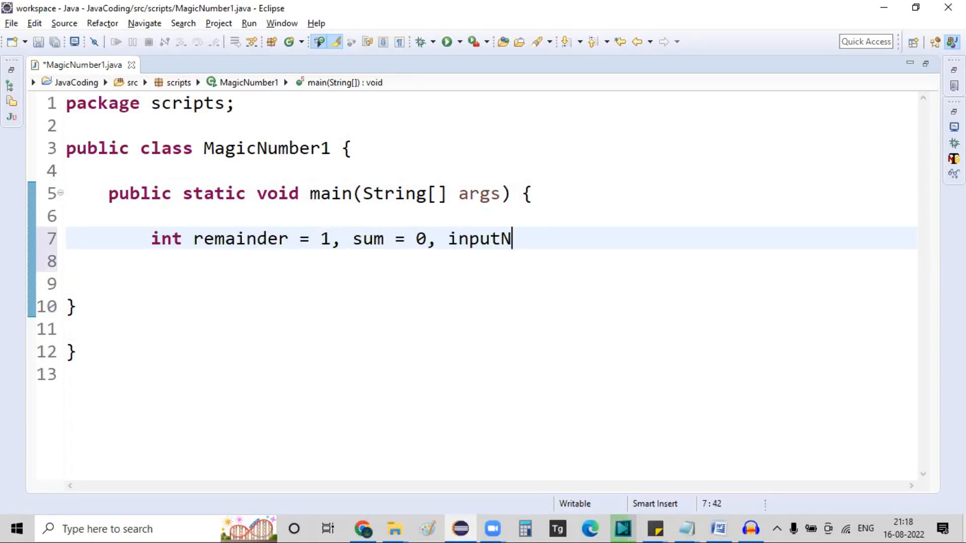
{"action": "type", "text": "umber ="}
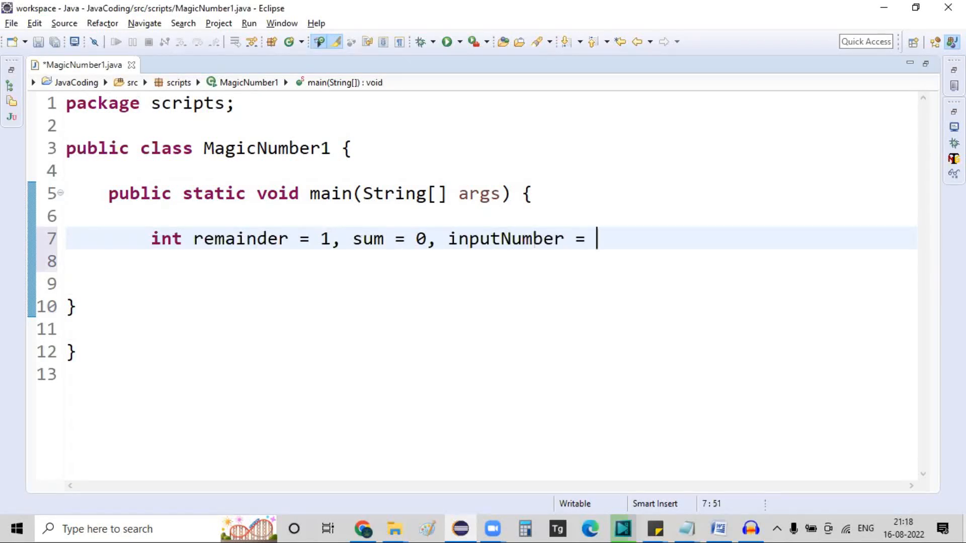
{"action": "type", "text": "12345;"}
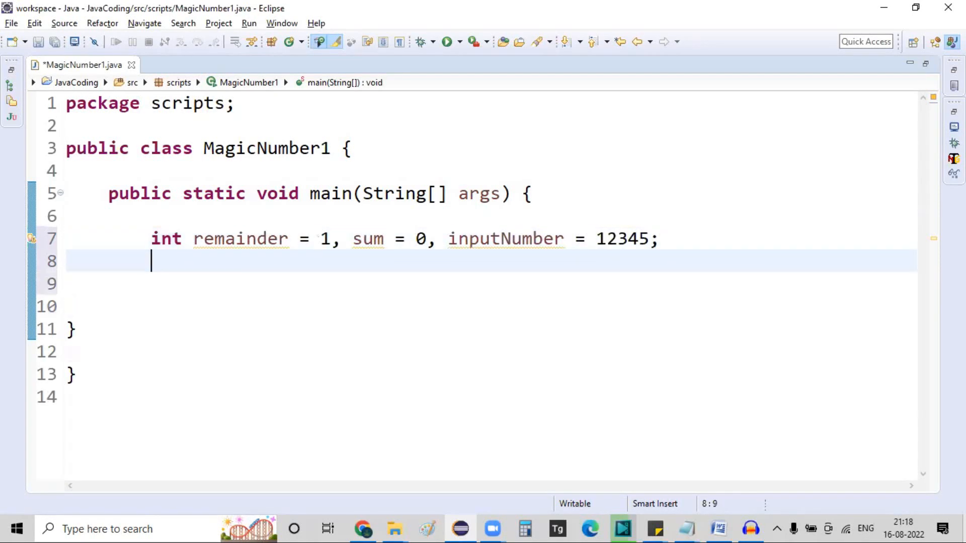
{"action": "key", "text": "ctrl+s"}
{"action": "type", "text": "/*"}
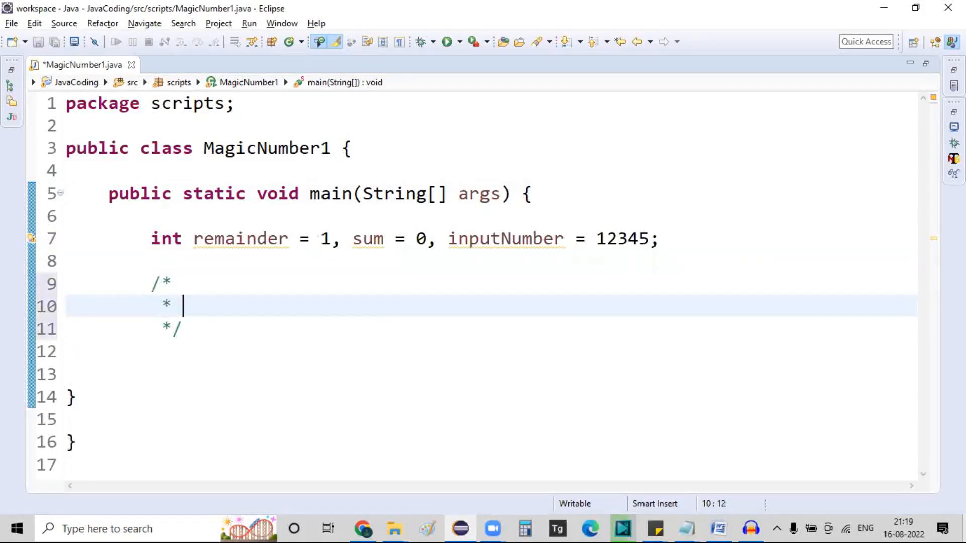
Step: Note "2 while loops", "/ : divuson" and "% : module" in the block comment and save
{"action": "type", "text": "2 while loops"}
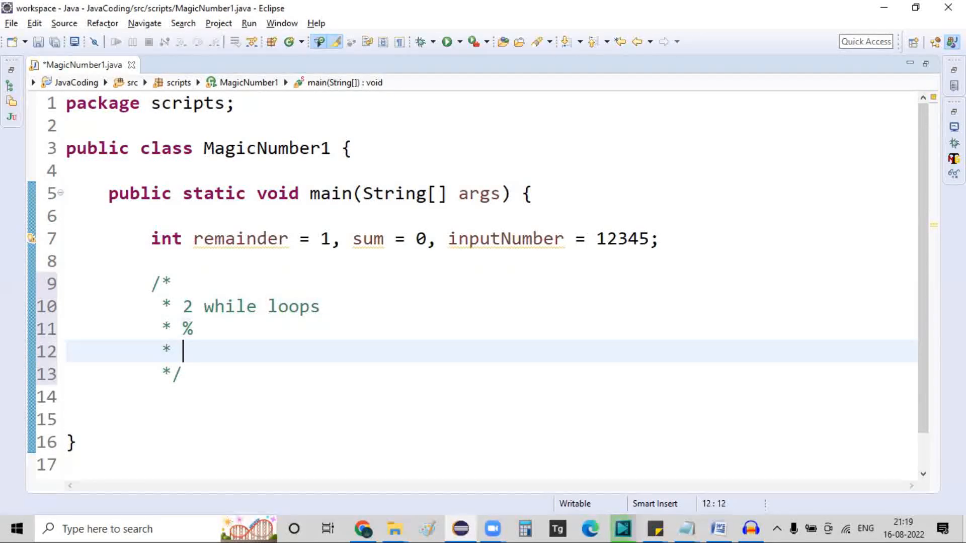
{"action": "type", "text": "/"}
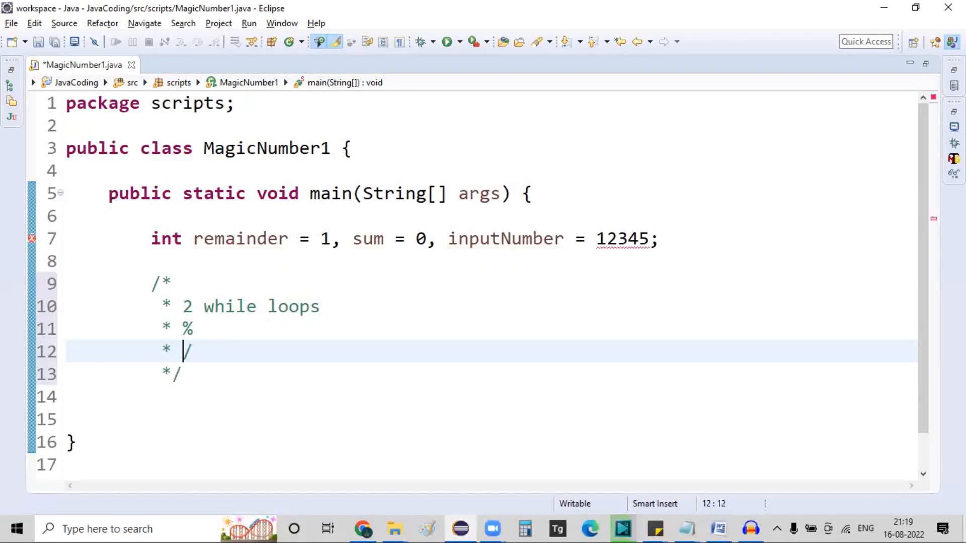
{"action": "type", "text": ":"}
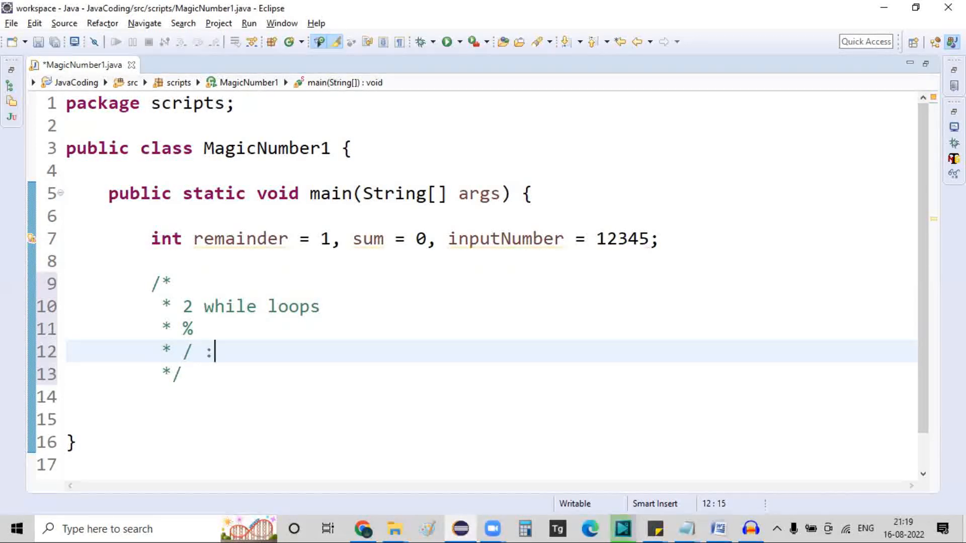
{"action": "type", "text": "divuson"}
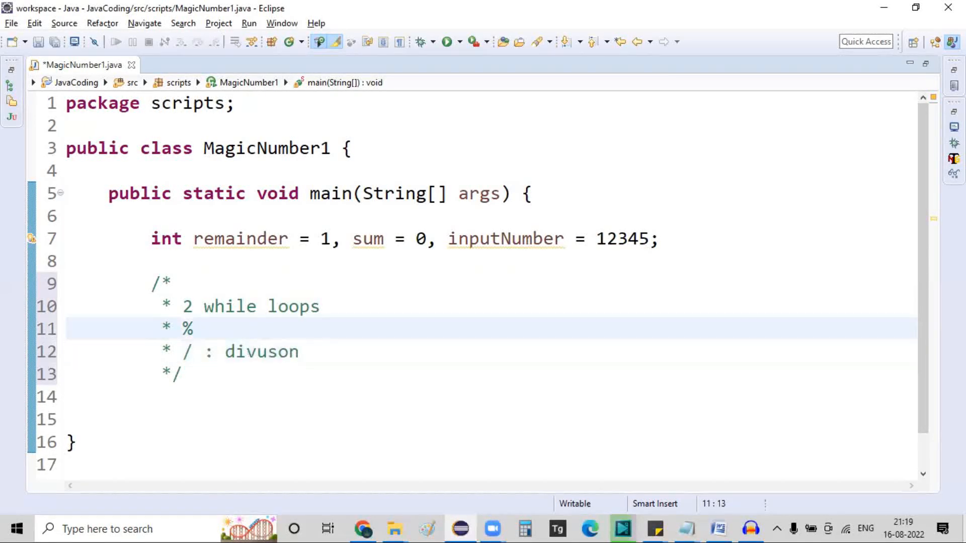
{"action": "type", "text": ": modi"}
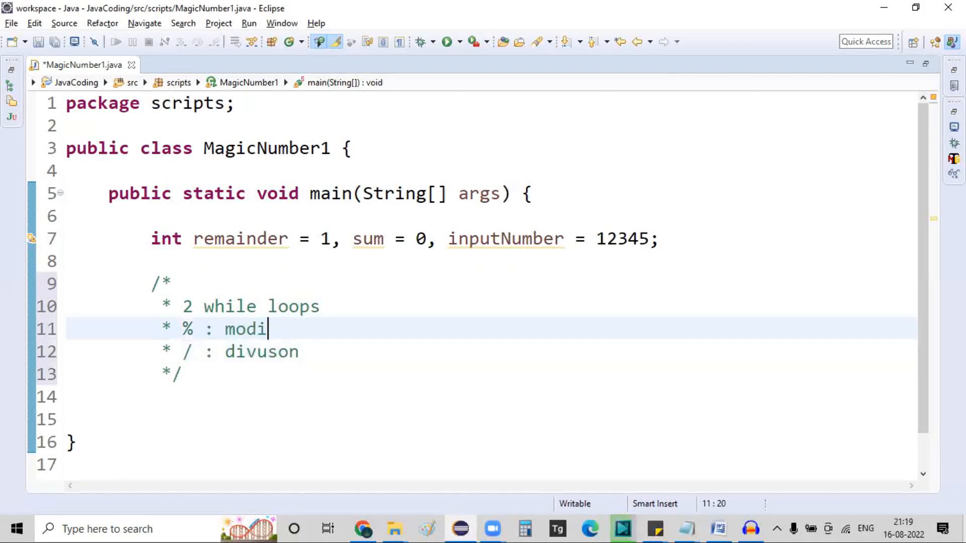
{"action": "type", "text": "le"}
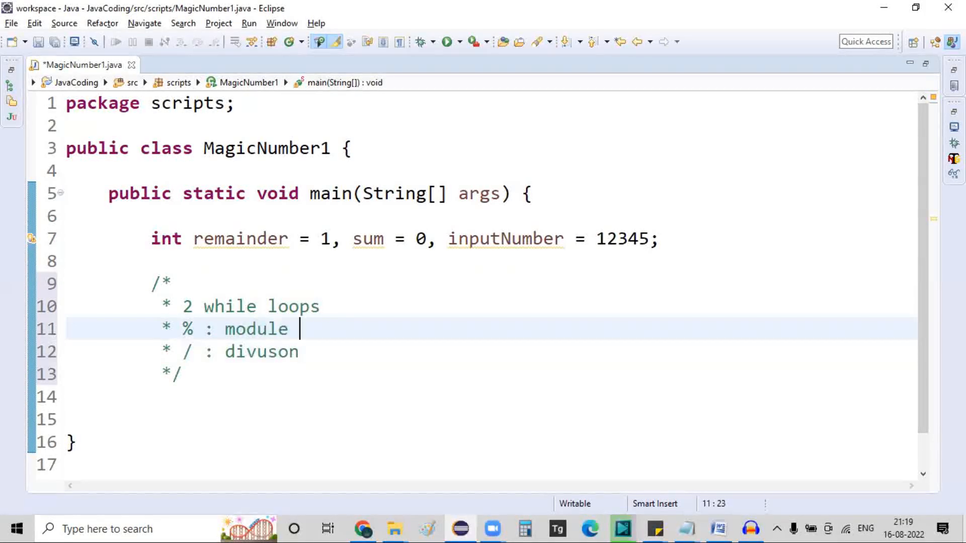
{"action": "key", "text": "ctrl+s"}
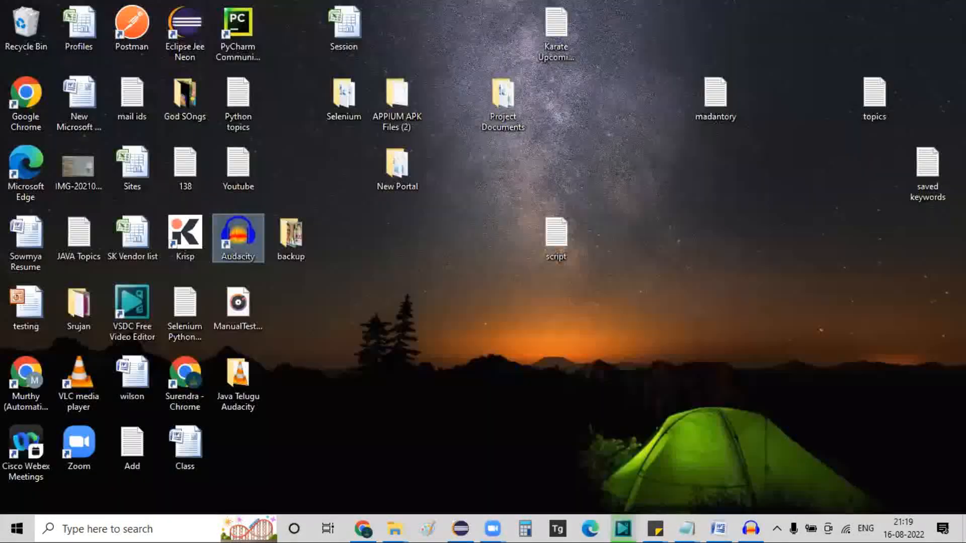
Step: Return to the MagicNumber1 code and begin the digit-sum line 1+2+ in the comment
{"action": "left_click", "coordinate": [459, 528]}
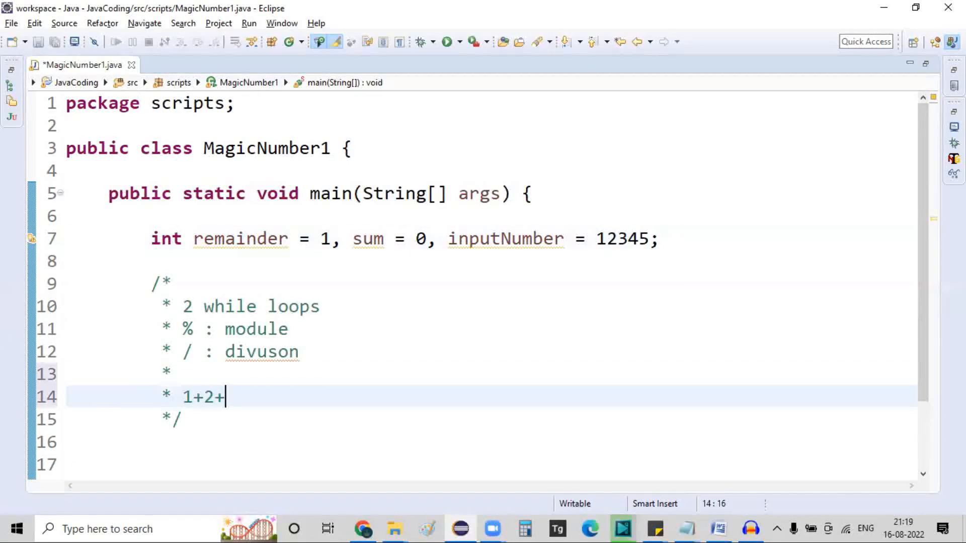
Step: Complete the comment example as 1+2+3+4+5: 15 : 1+5 : 6 and save the file
{"action": "type", "text": "3+"}
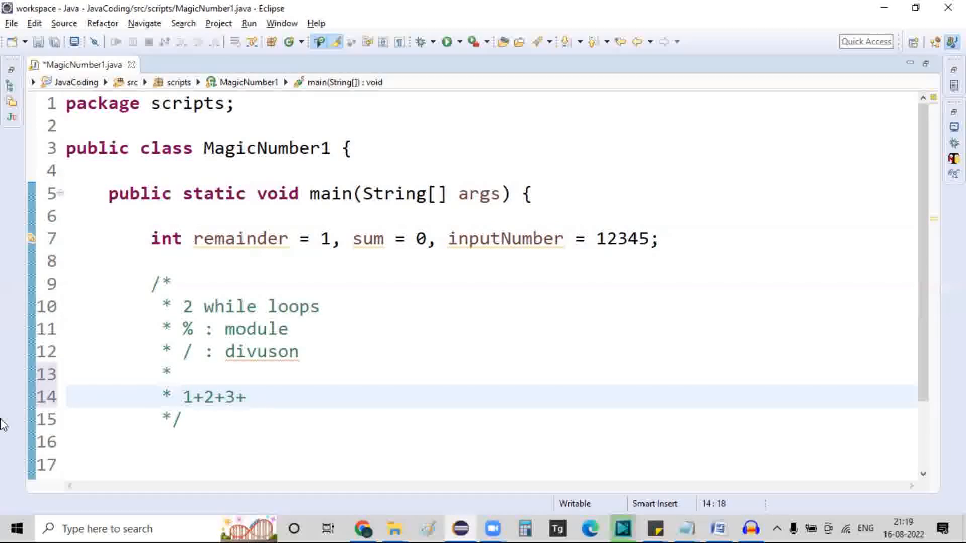
{"action": "type", "text": "4+5:"}
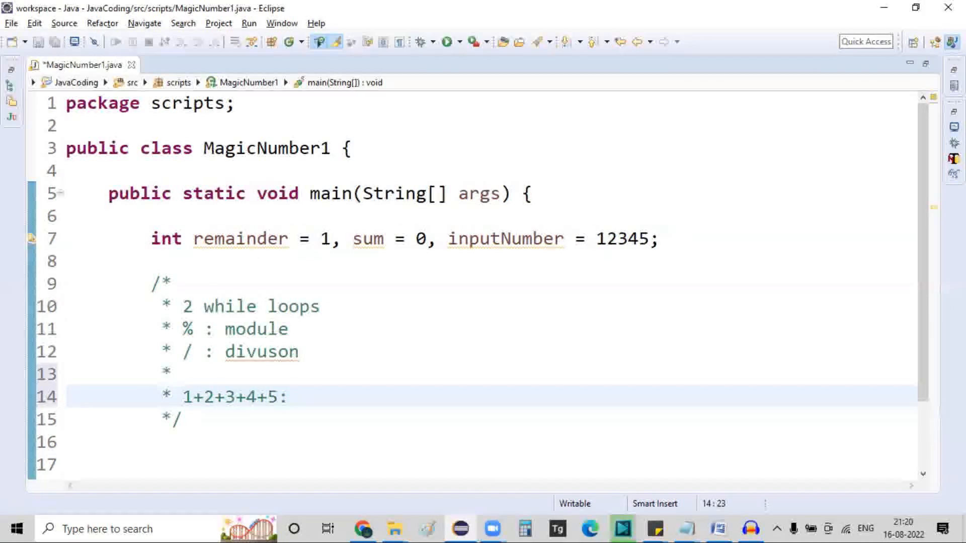
{"action": "type", "text": "15"}
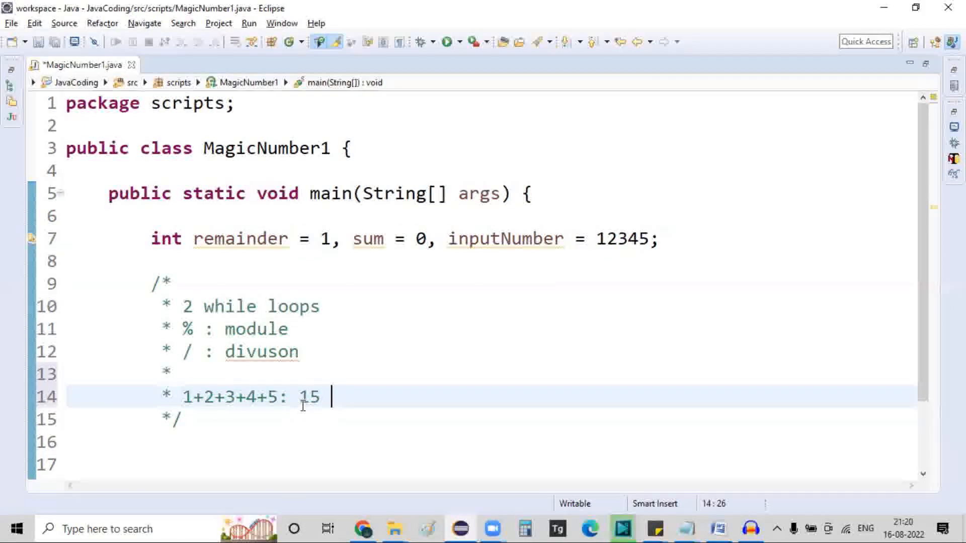
{"action": "type", "text": ":"}
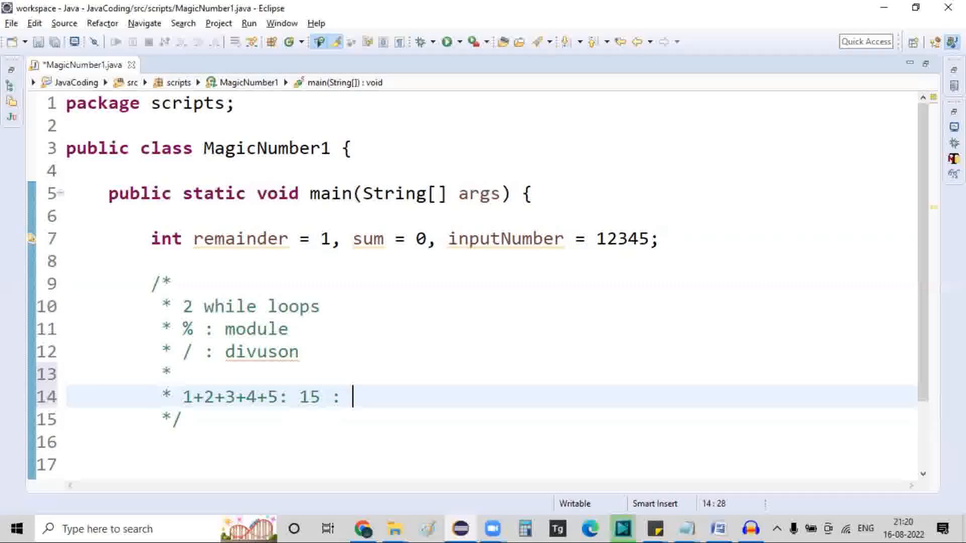
{"action": "type", "text": "1+5 :"}
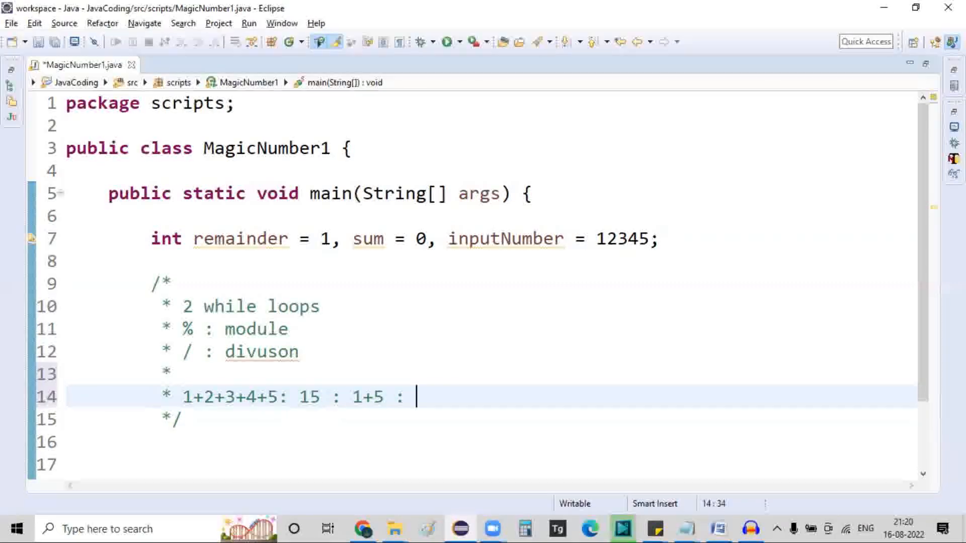
{"action": "type", "text": "6"}
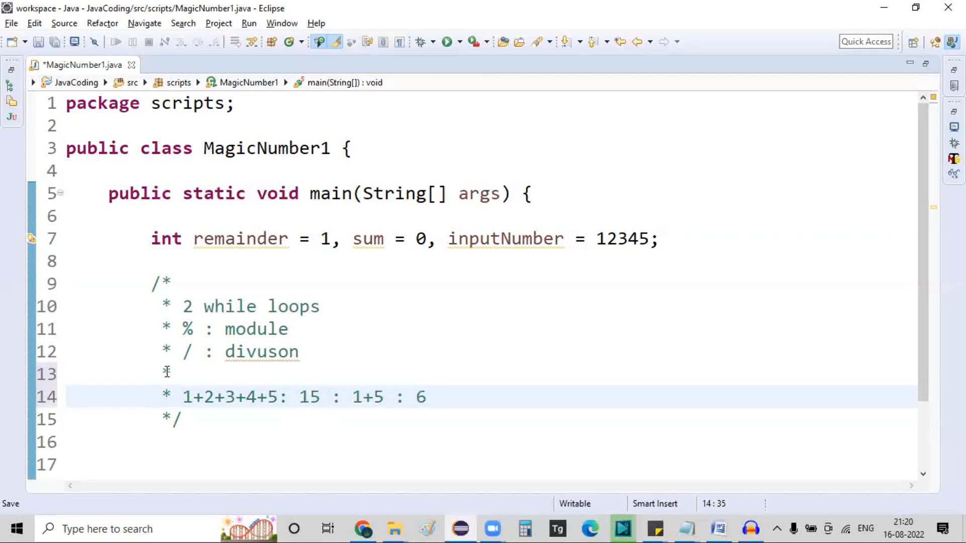
{"action": "key", "text": "ctrl+s"}
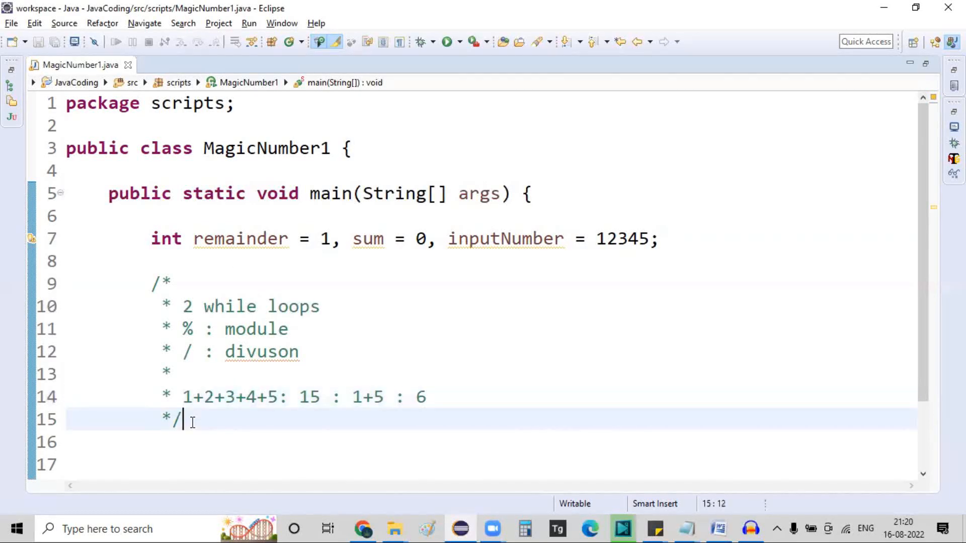
Step: Add an empty outer while(inputNumber>9){ } loop below the comment
{"action": "type", "text": "wi"}
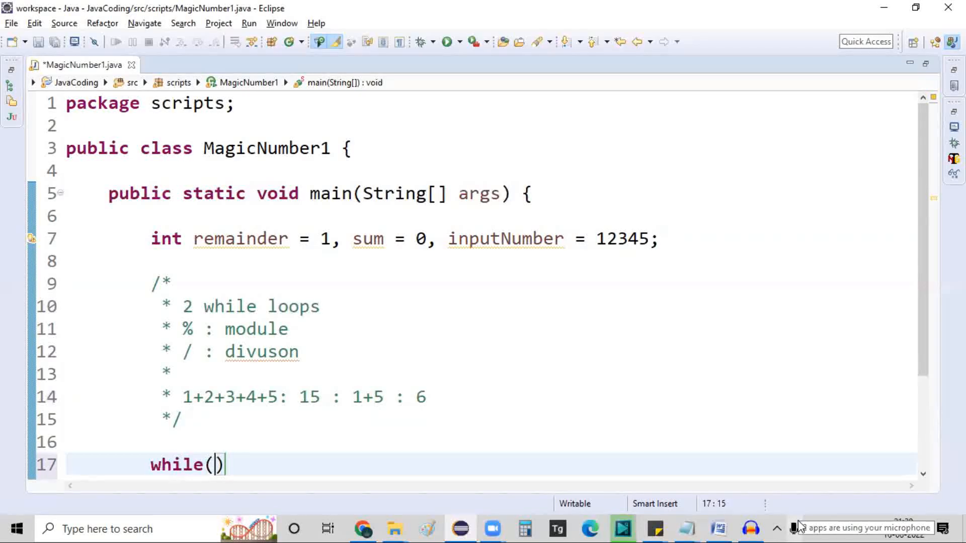
{"action": "type", "text": "inputNumber"}
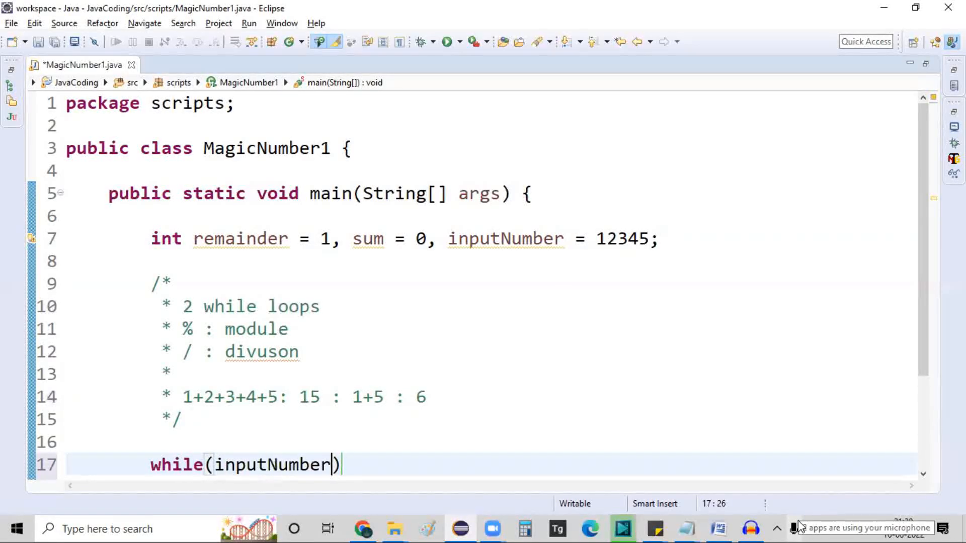
{"action": "type", "text": ">9"}
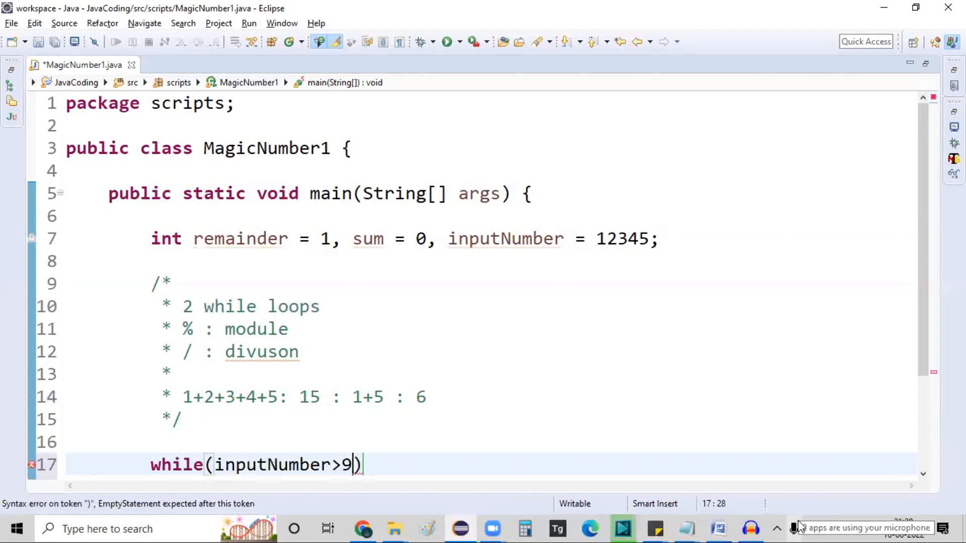
{"action": "type", "text": "{"}
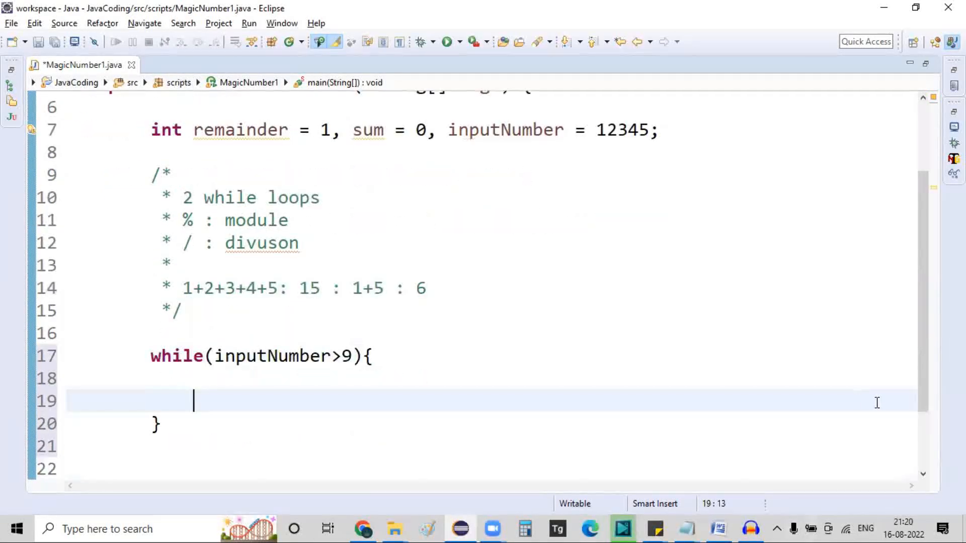
Step: Start an inner while(inputNumber>0) loop with remainder = inputNumber%10;
{"action": "type", "text": "while("}
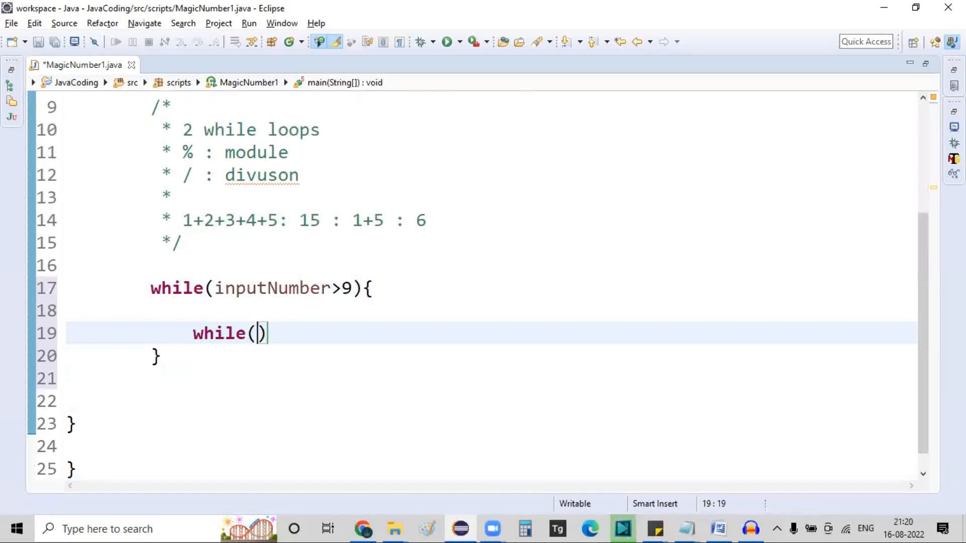
{"action": "type", "text": "inputNumber"}
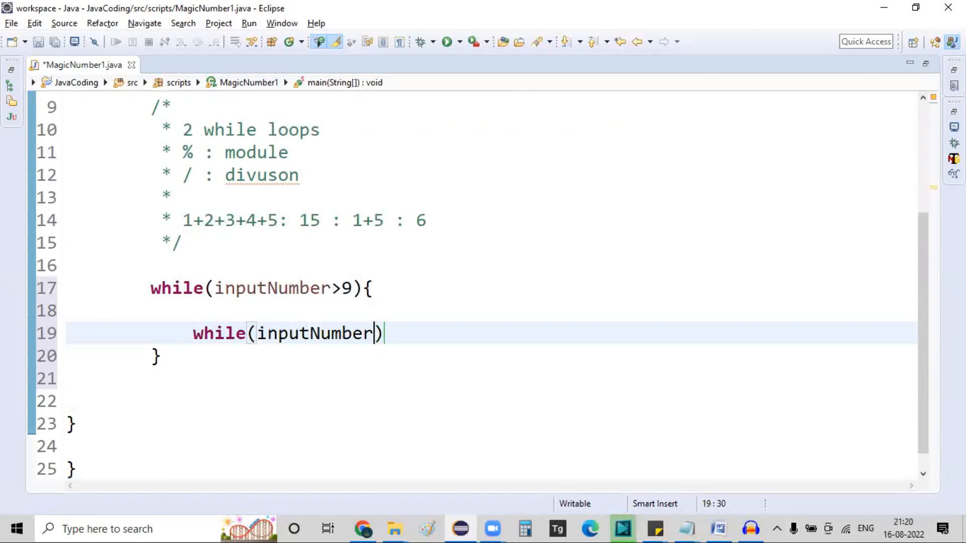
{"action": "type", "text": ">0"}
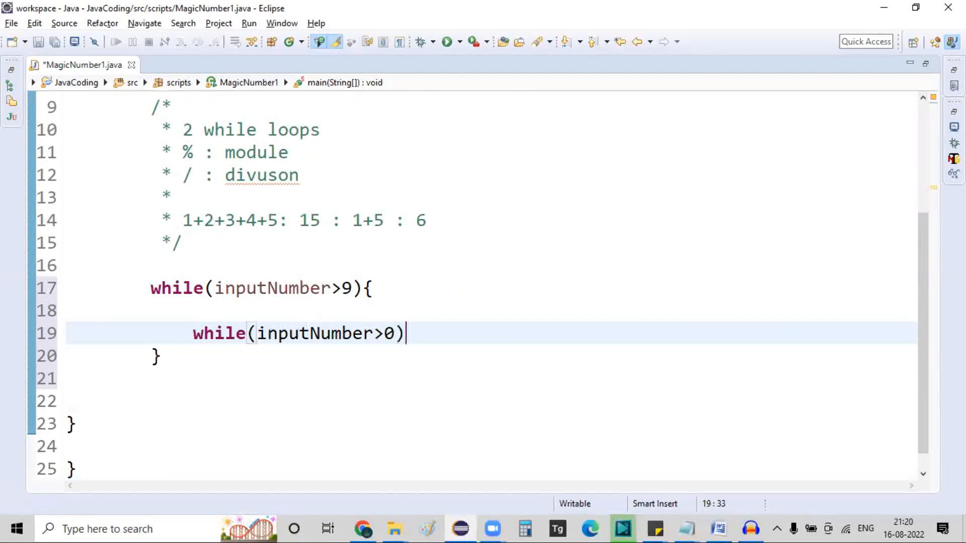
{"action": "type", "text": "{"}
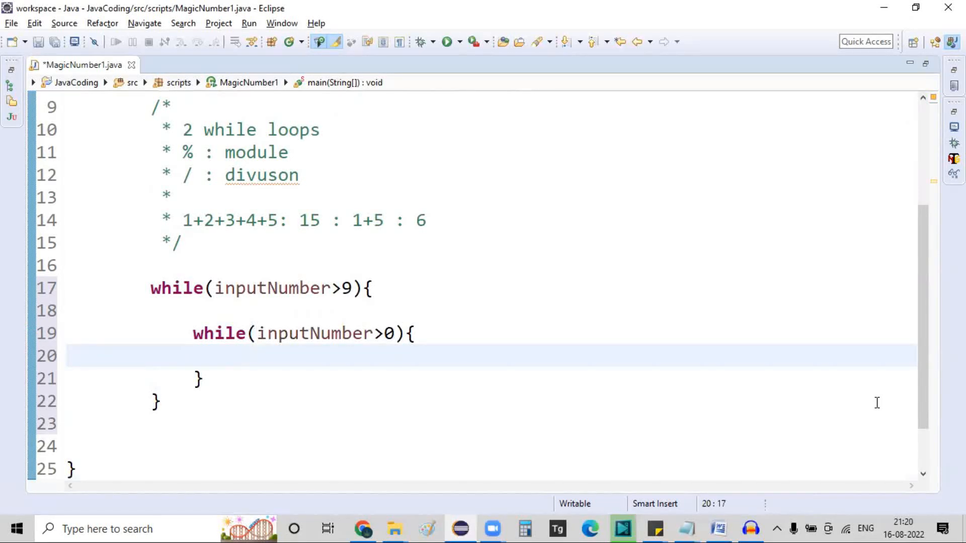
{"action": "type", "text": "remainder"}
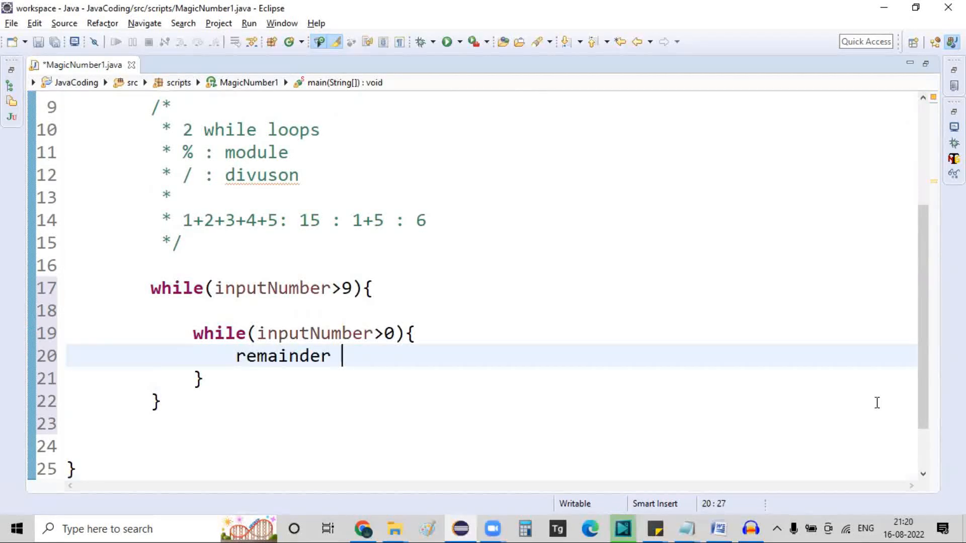
{"action": "type", "text": "= input"}
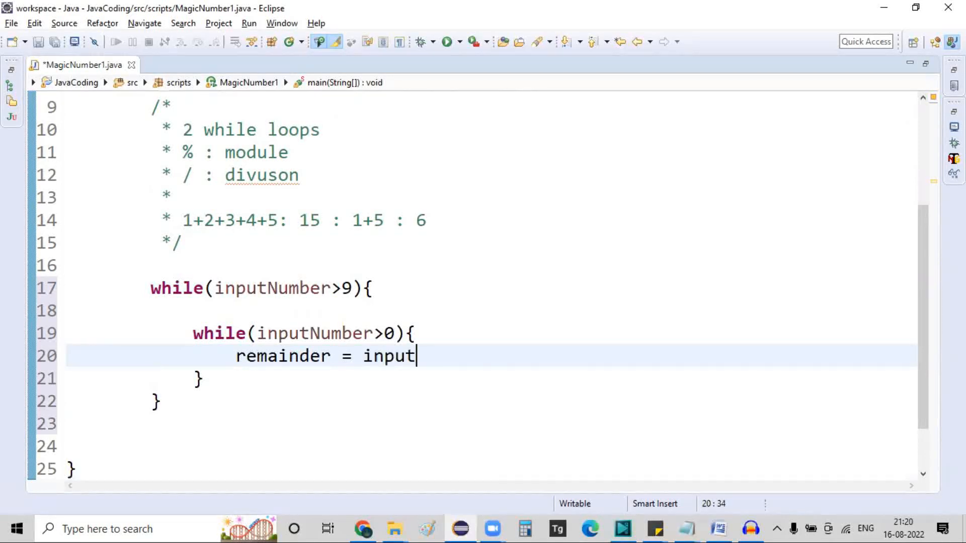
{"action": "type", "text": "Number%1"}
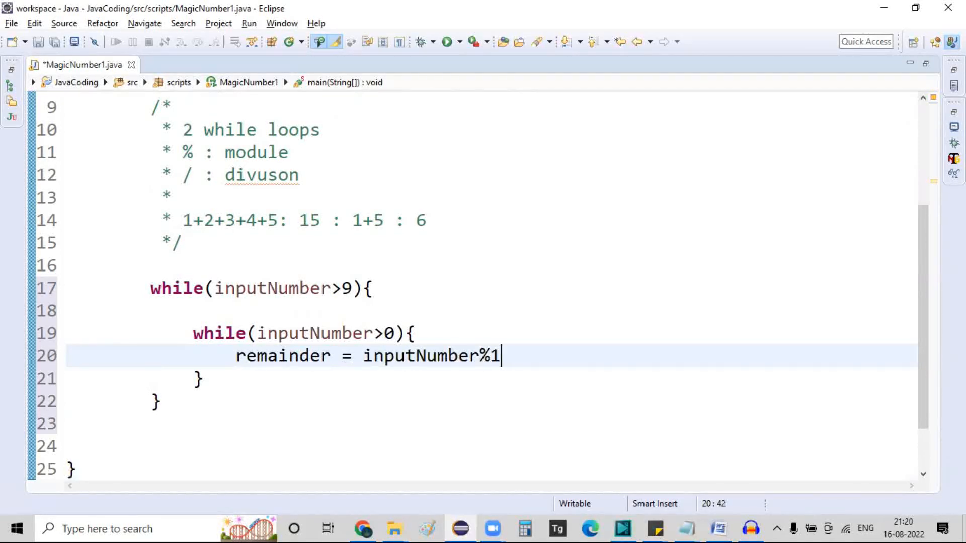
{"action": "type", "text": "0;"}
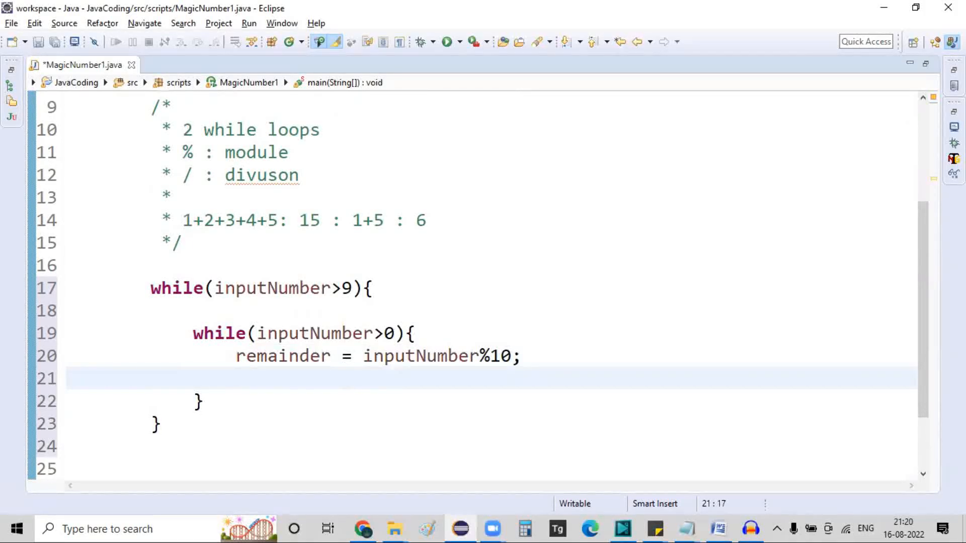
Step: Add sum = sum + remainder; and inputNumber = inputNumber/10;, correcting the inputnumber typo
{"action": "type", "text": "sum = su"}
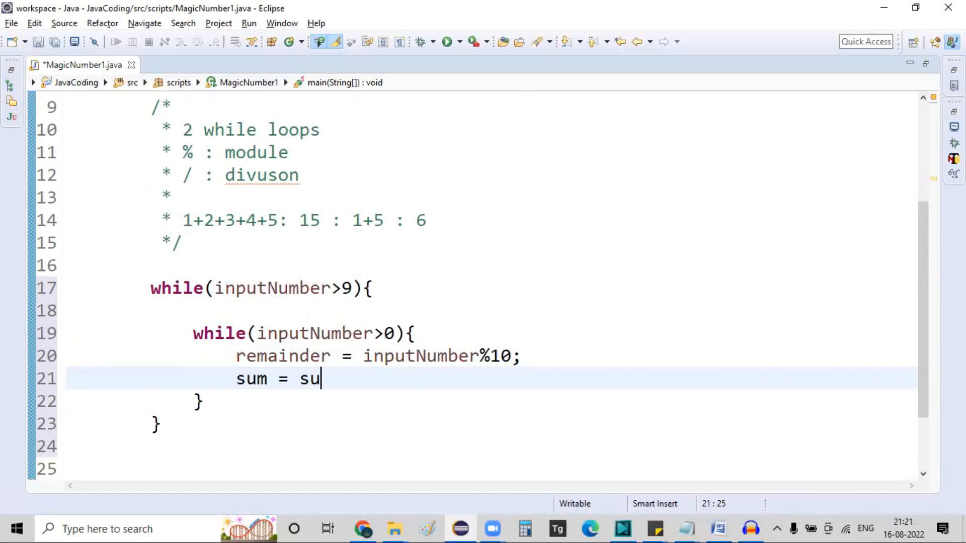
{"action": "type", "text": "m +"}
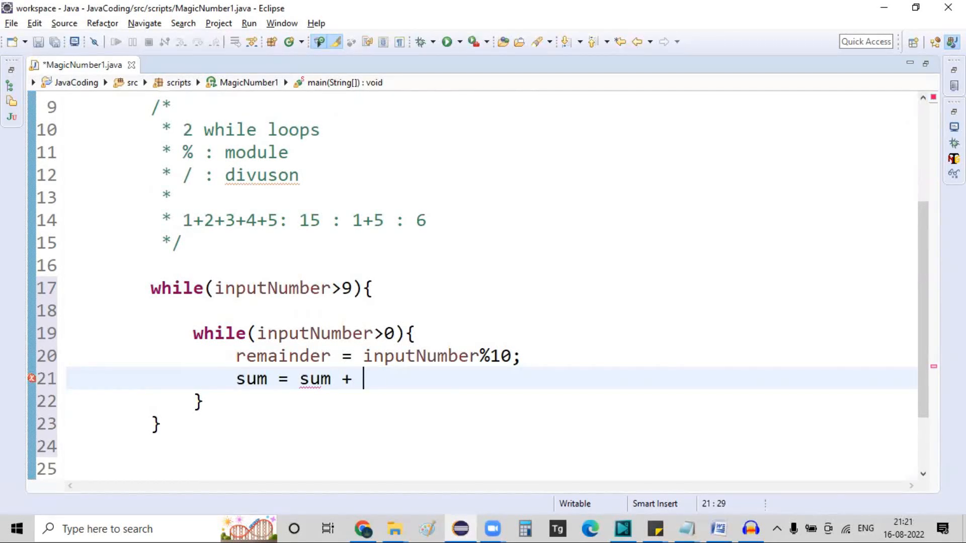
{"action": "type", "text": "remainderl"}
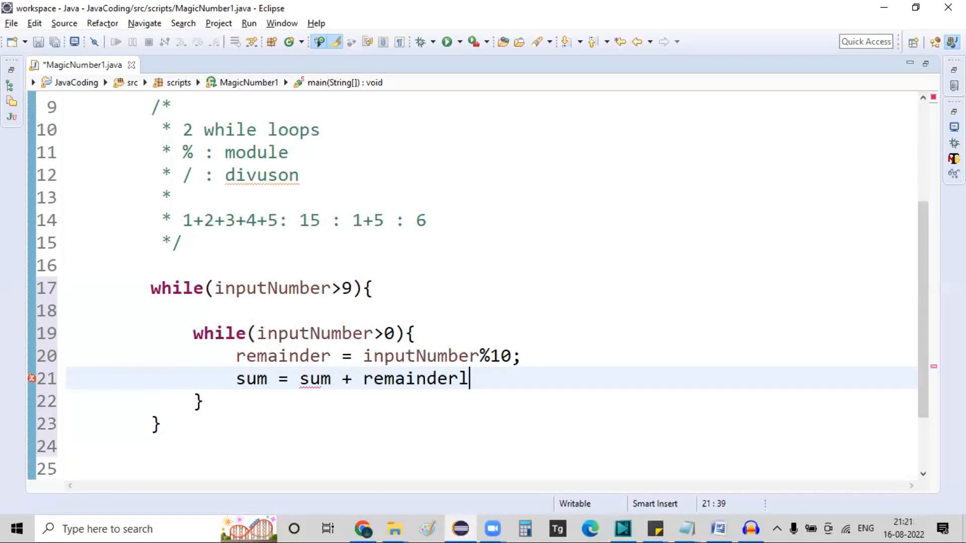
{"action": "key", "text": "Enter"}
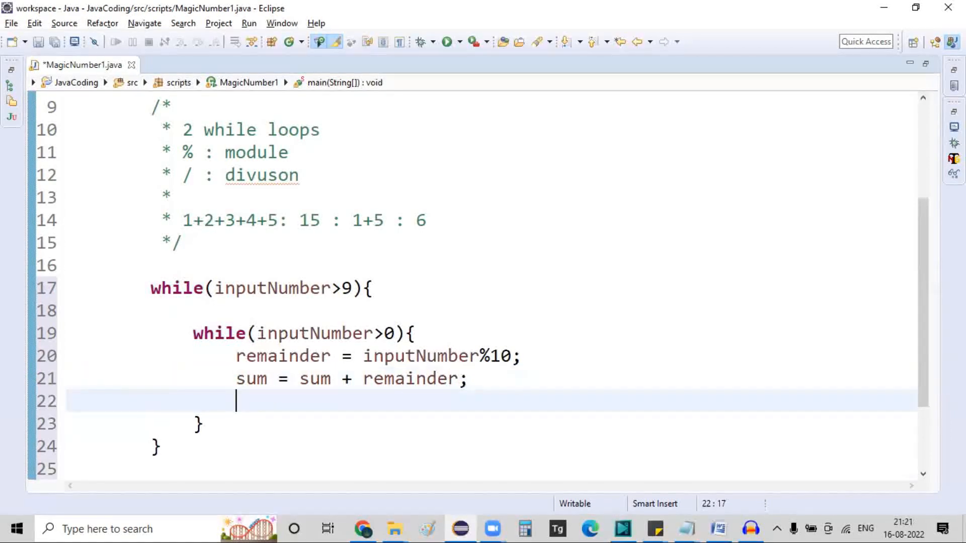
{"action": "mouse_move", "coordinate": [270, 221]}
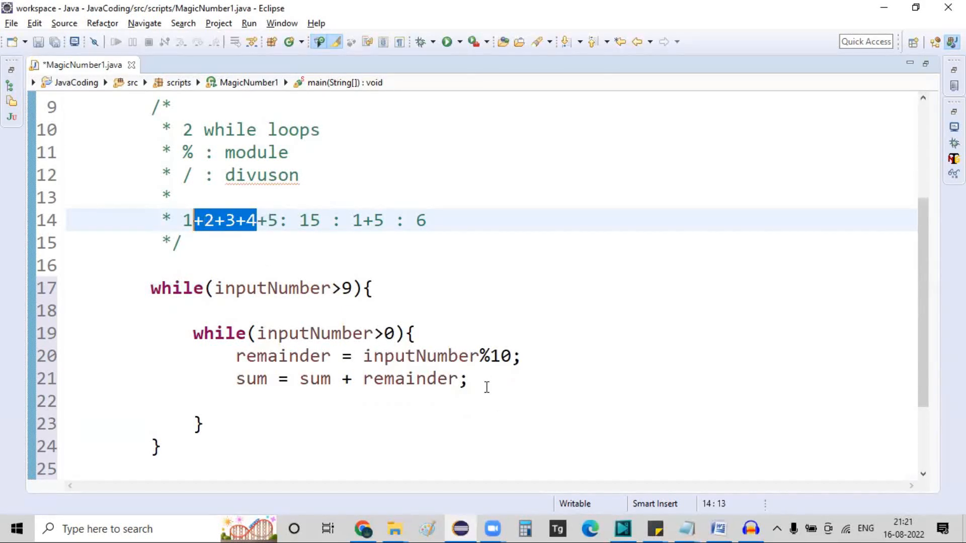
{"action": "type", "text": "input"}
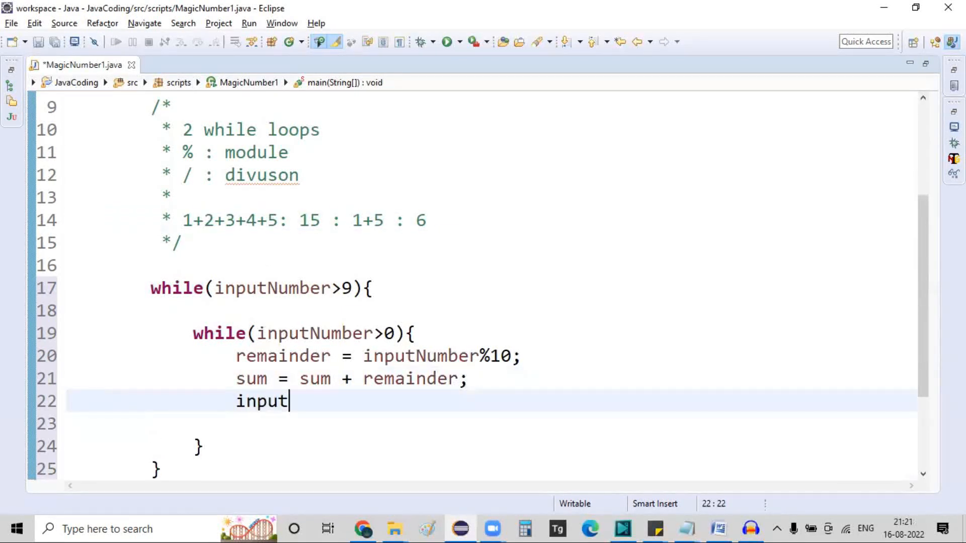
{"action": "type", "text": "Number = i"}
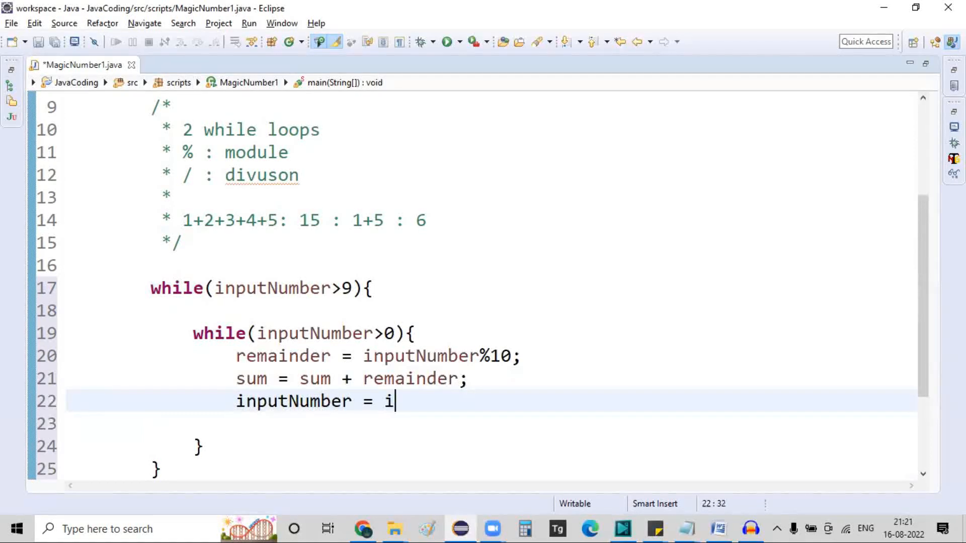
{"action": "type", "text": "nputnumber"}
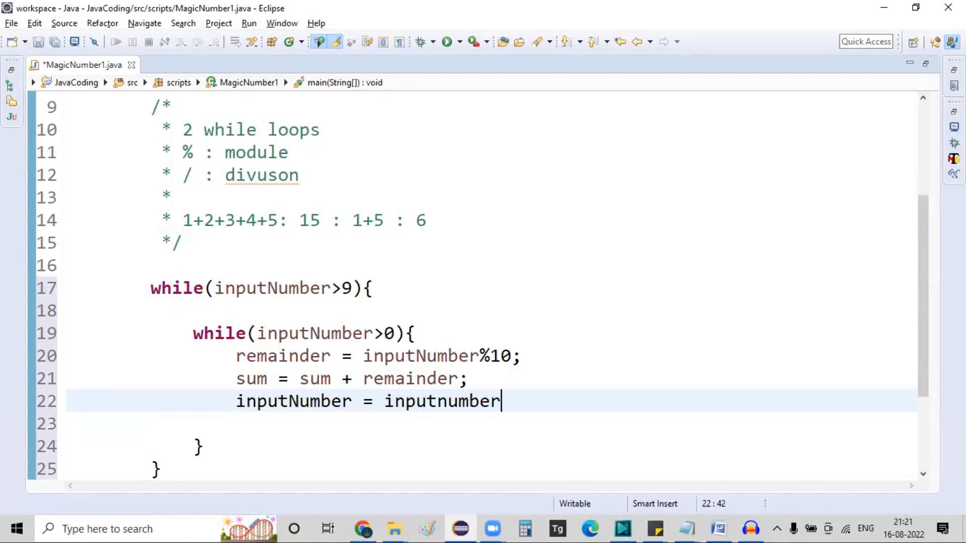
{"action": "type", "text": "/10;"}
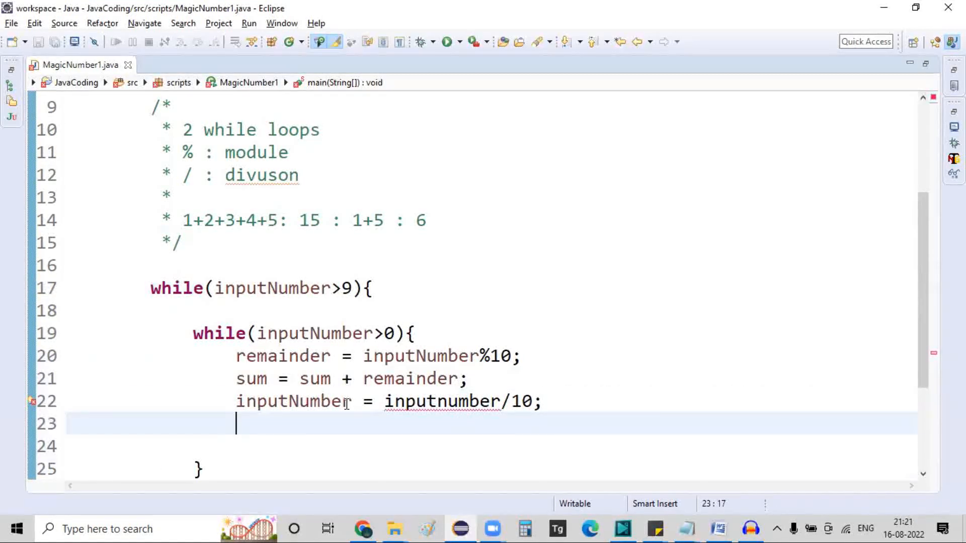
{"action": "double_click", "coordinate": [442, 401]}
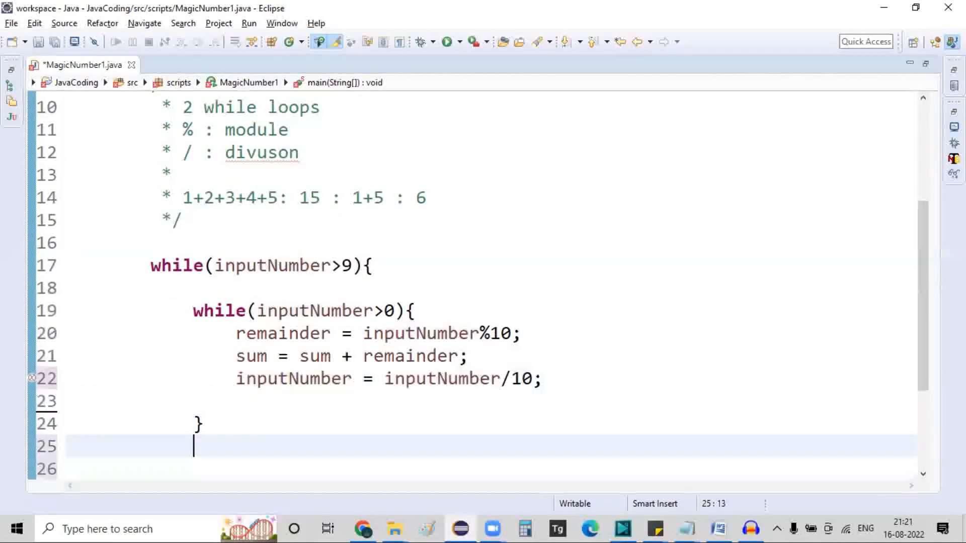
Step: After the inner loop, assign inputNumber = sum; and reset sum =0; in the outer loop
{"action": "type", "text": "input"}
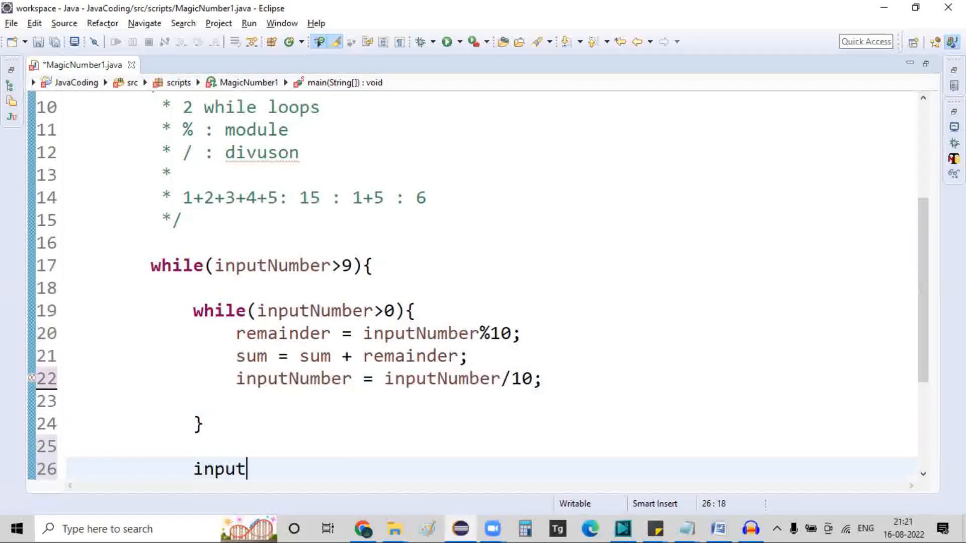
{"action": "type", "text": "Number = su"}
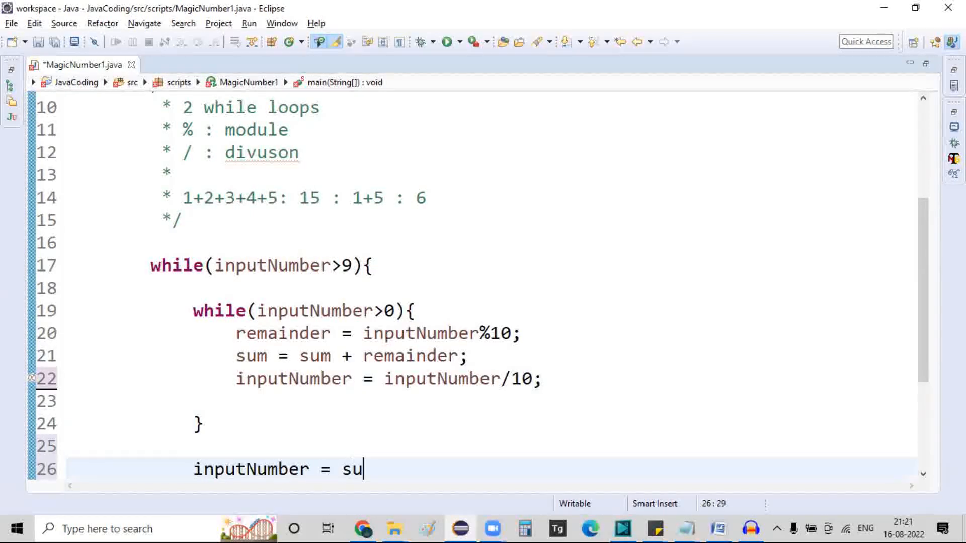
{"action": "type", "text": "m;"}
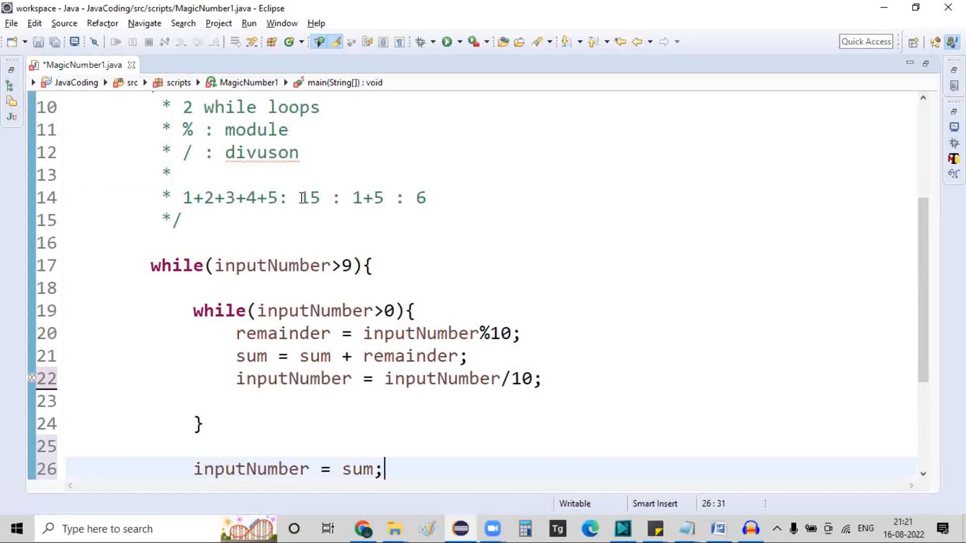
{"action": "double_click", "coordinate": [309, 198]}
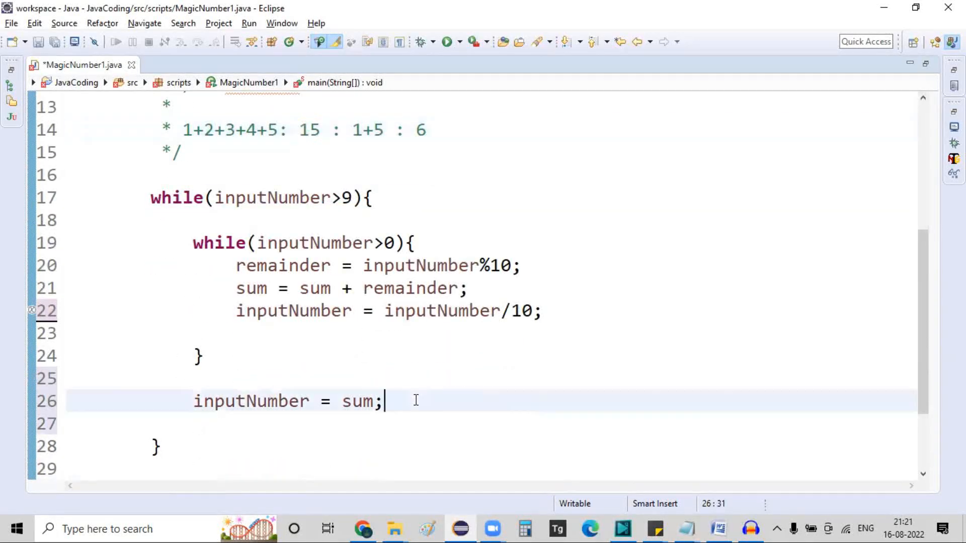
{"action": "type", "text": "sum"}
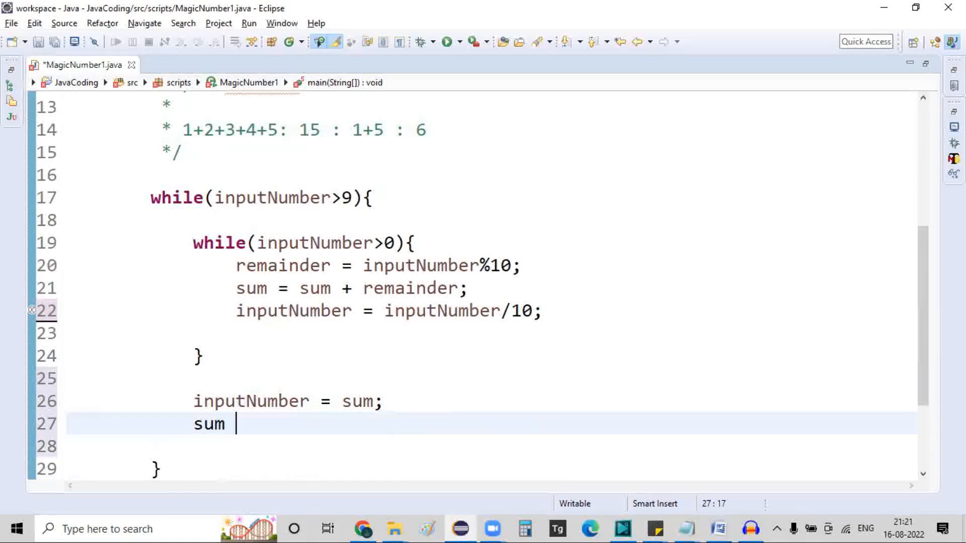
{"action": "type", "text": "=0;"}
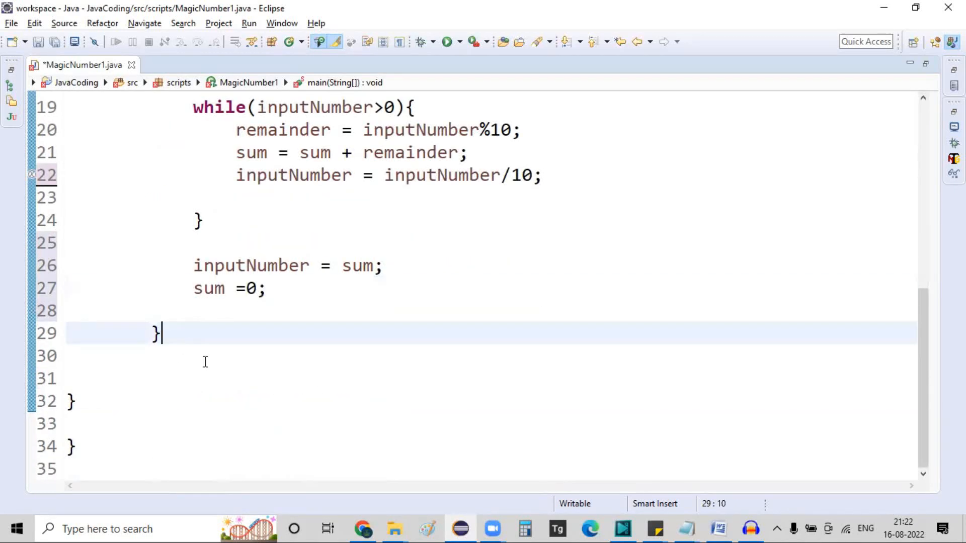
Step: Add if(inputNumber == 1) printing "given number is magic number"
{"action": "type", "text": "if("}
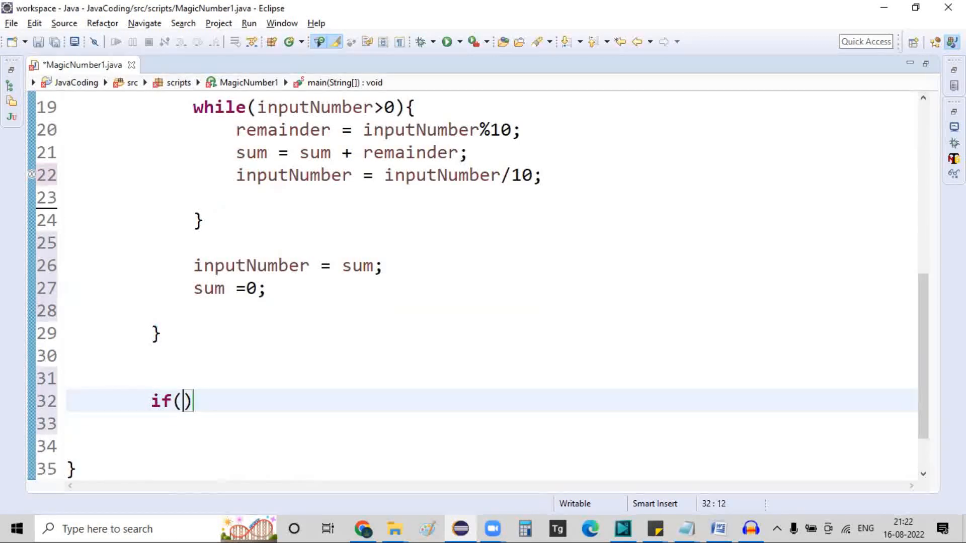
{"action": "type", "text": "inp"}
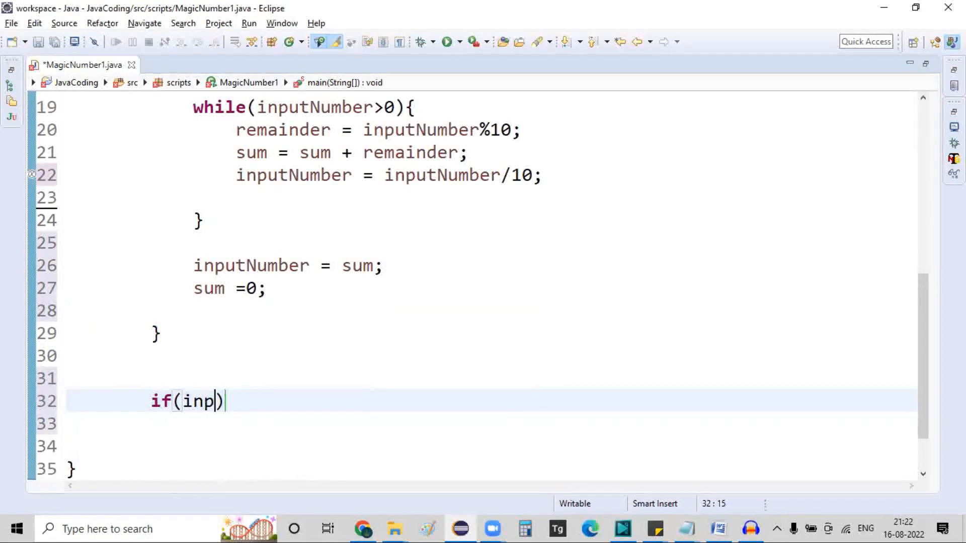
{"action": "type", "text": "utNumber ="}
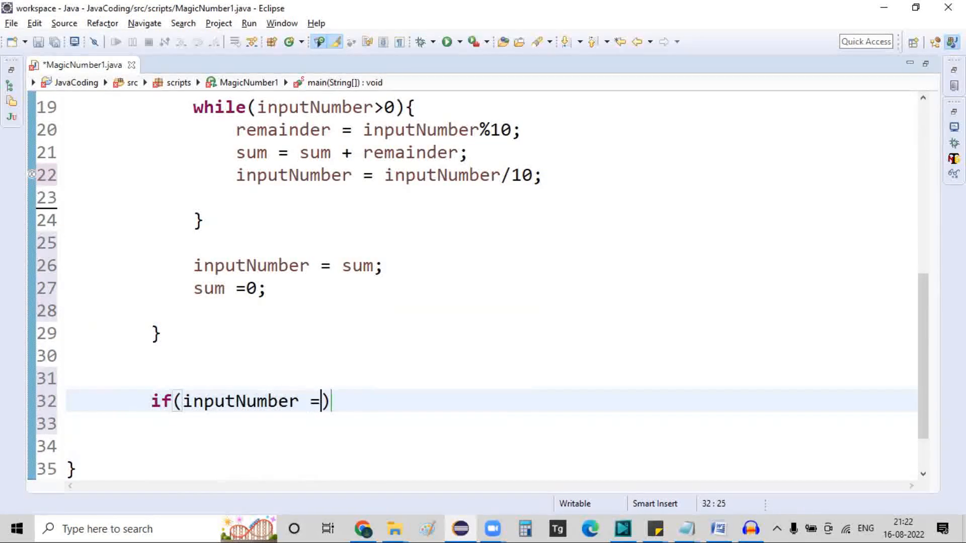
{"action": "type", "text": "= 1) syso"}
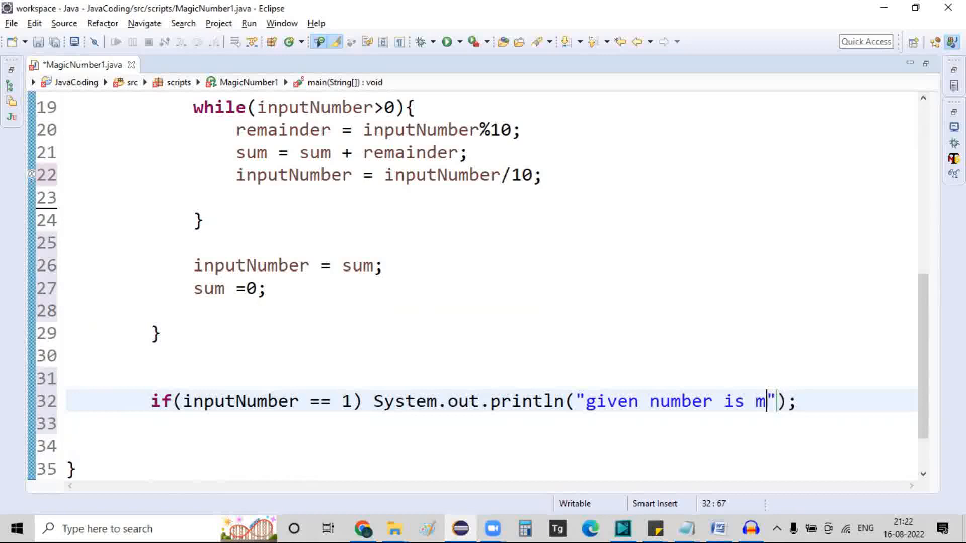
{"action": "type", "text": "agic number"}
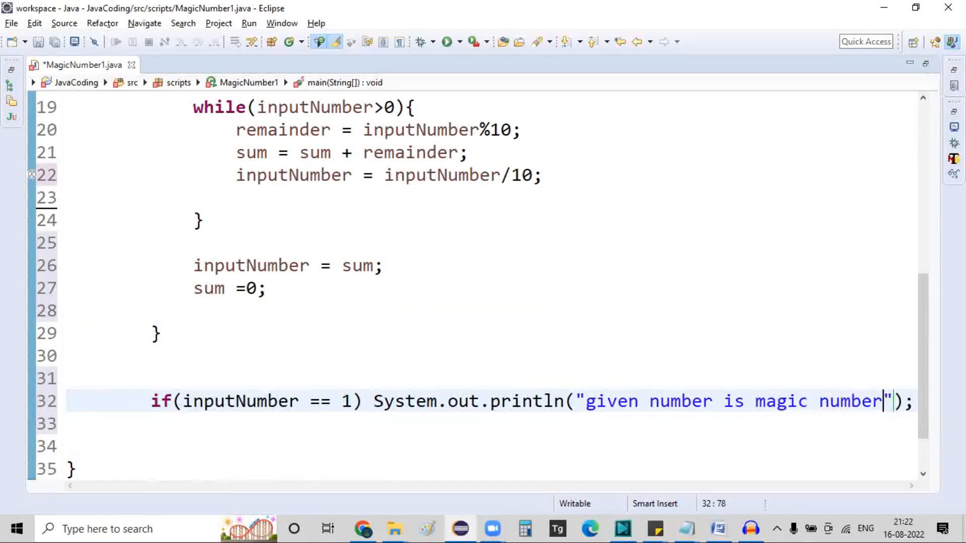
Step: Add the else branch printing "given number is not a magic number"
{"action": "type", "text": "esl"}
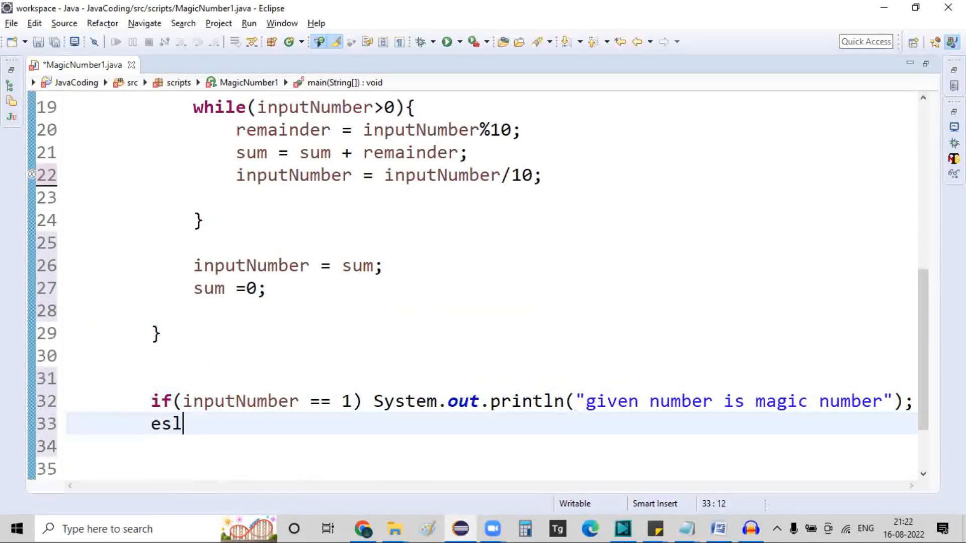
{"action": "type", "text": "else syso"}
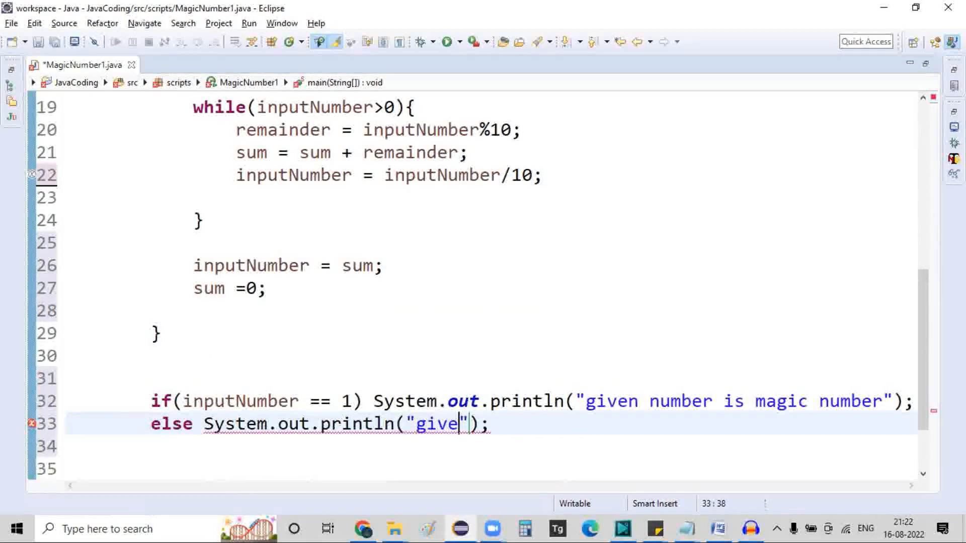
{"action": "type", "text": "n number is"}
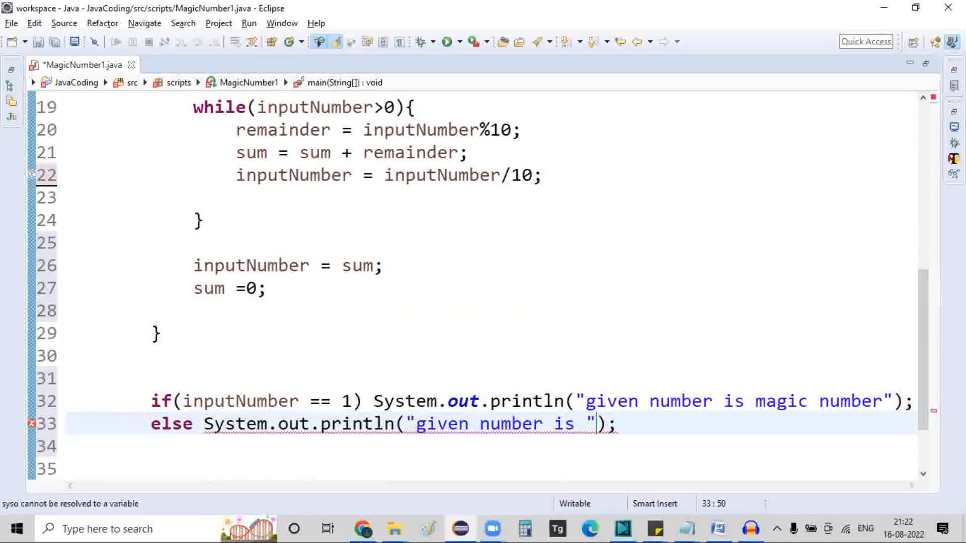
{"action": "type", "text": "not a a"}
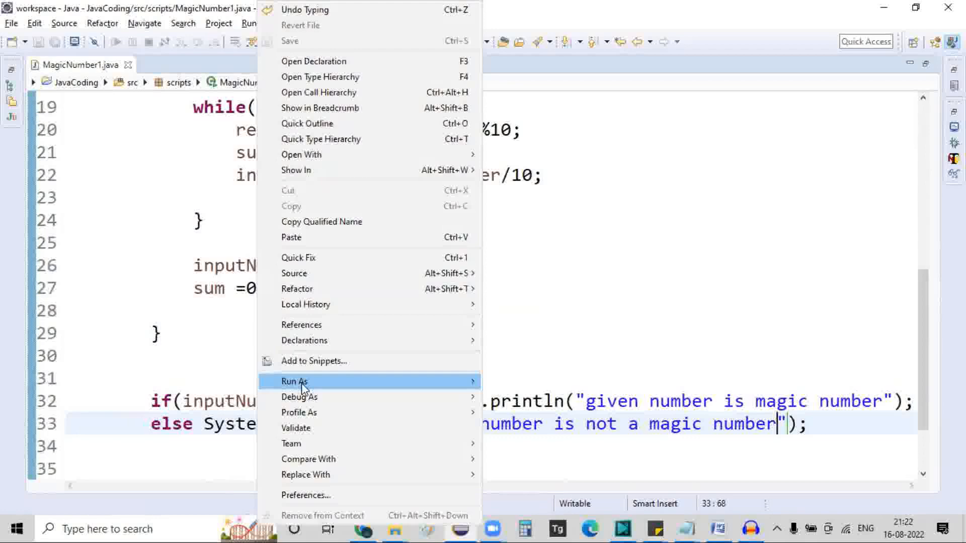
Step: Run MagicNumber1 with inputNumber 12; Console reports the given number is not a magic number
{"action": "left_click", "coordinate": [293, 381]}
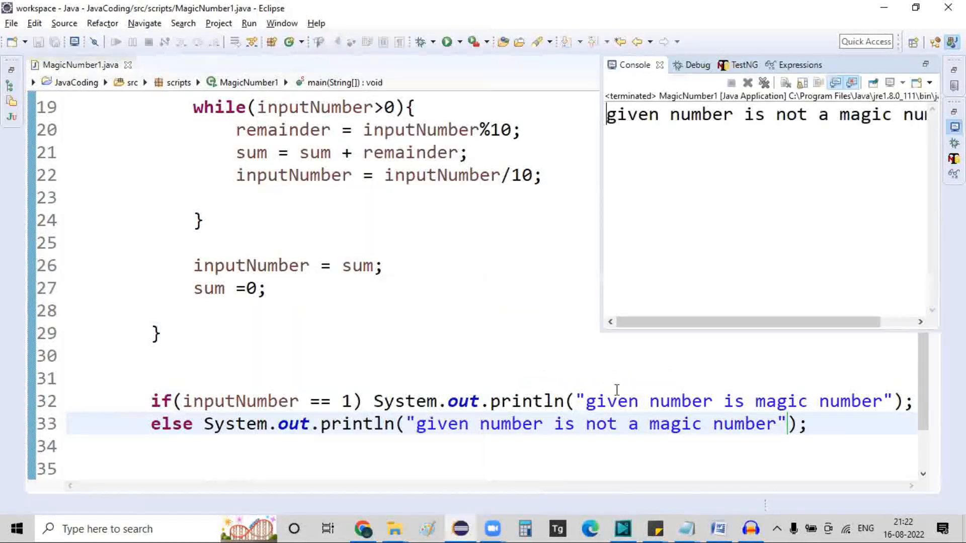
{"action": "left_click_drag", "start_coordinate": [776, 114], "coordinate": [924, 115]}
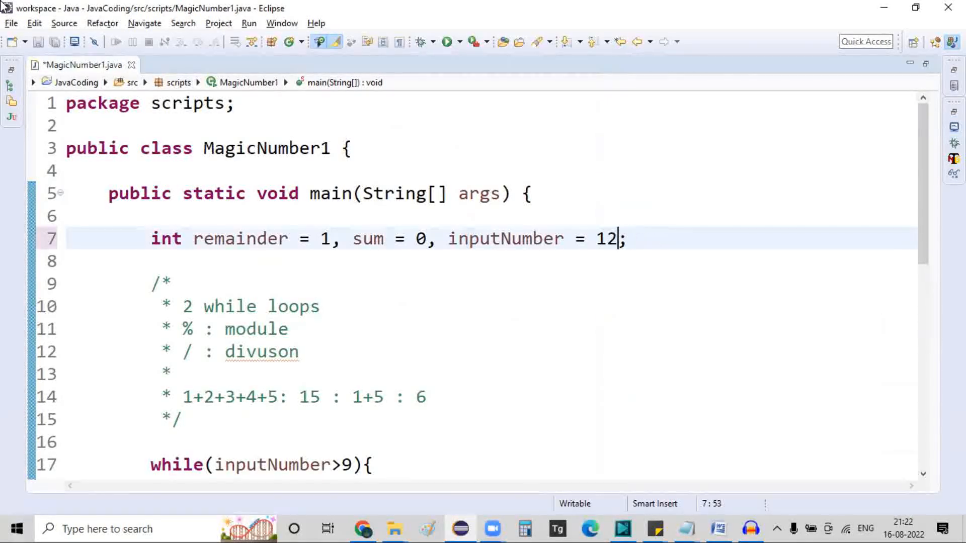
Step: Change inputNumber to 10 and rerun; Console reports the given number is magic number
{"action": "type", "text": "10"}
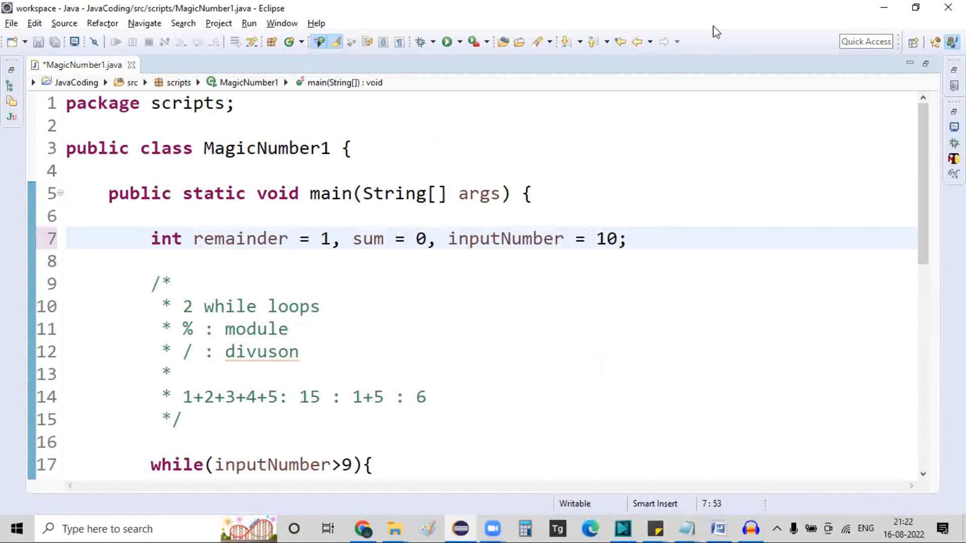
{"action": "mouse_move", "coordinate": [325, 392]}
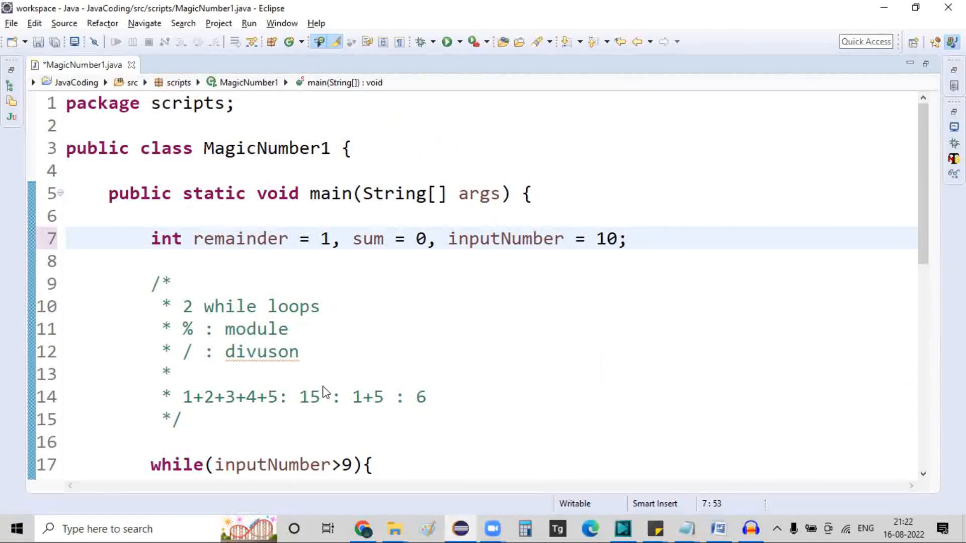
{"action": "left_click", "coordinate": [447, 41]}
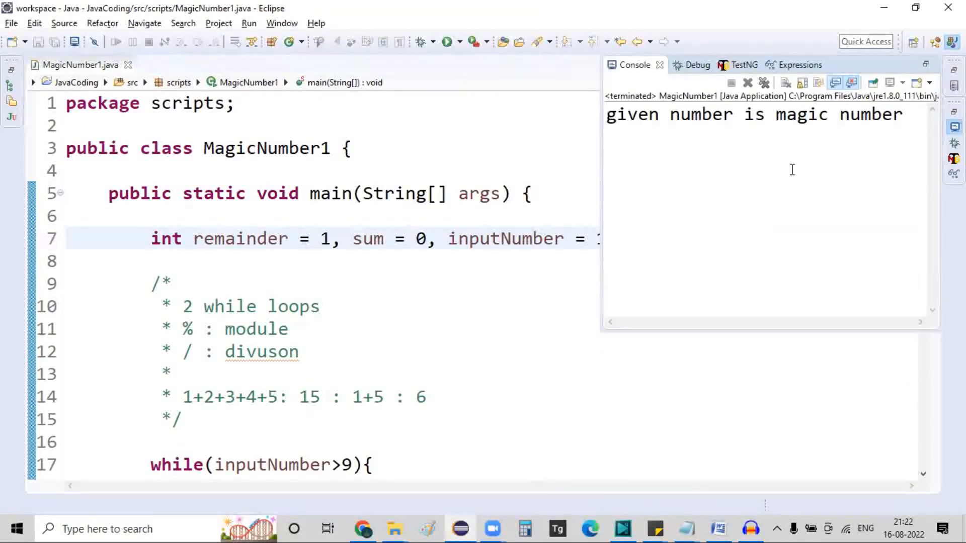
{"action": "left_click_drag", "start_coordinate": [606, 113], "coordinate": [786, 113]}
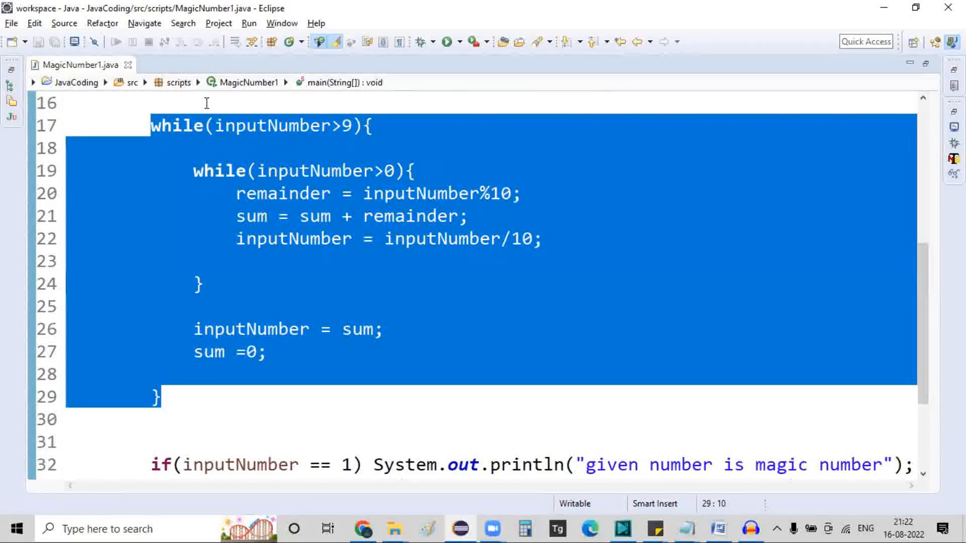
{"action": "mouse_move", "coordinate": [496, 197]}
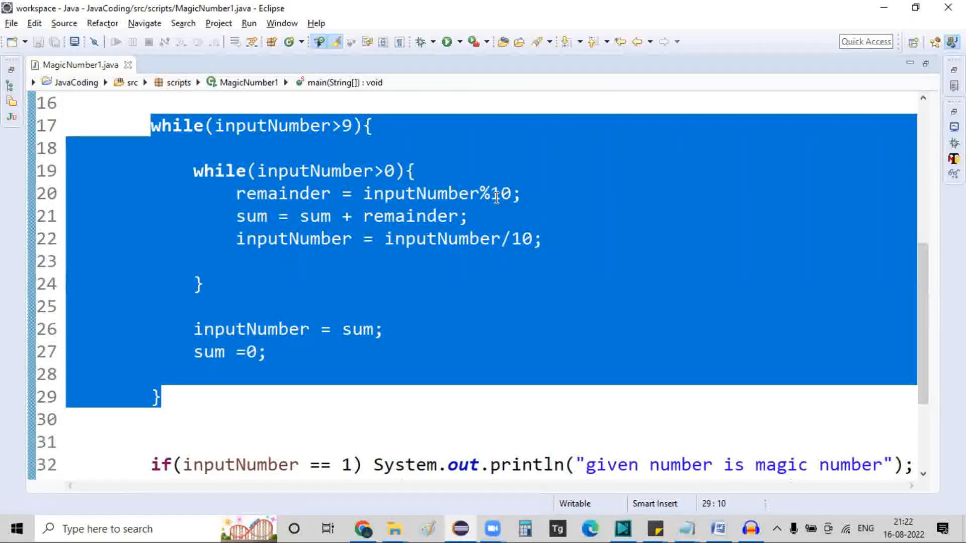
{"action": "left_click", "coordinate": [505, 240]}
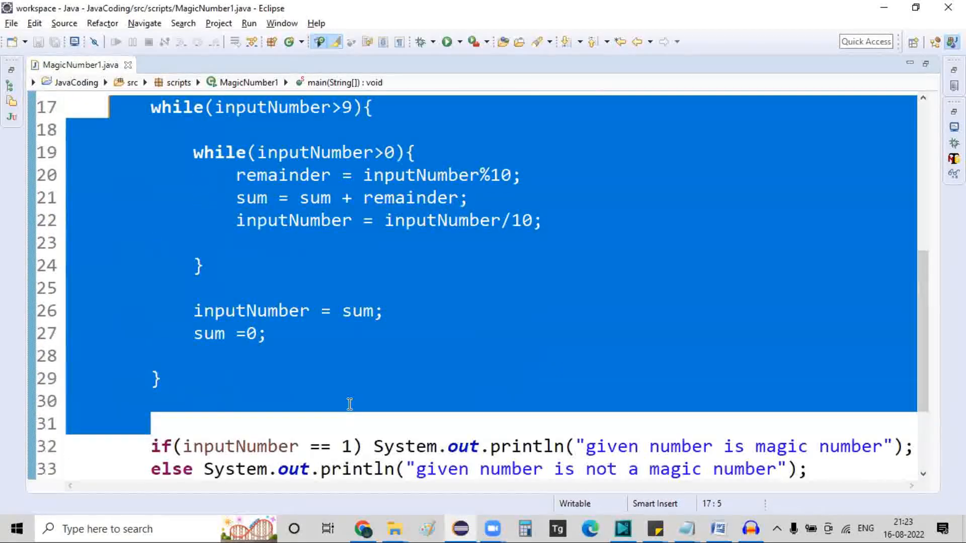
{"action": "mouse_move", "coordinate": [773, 94]}
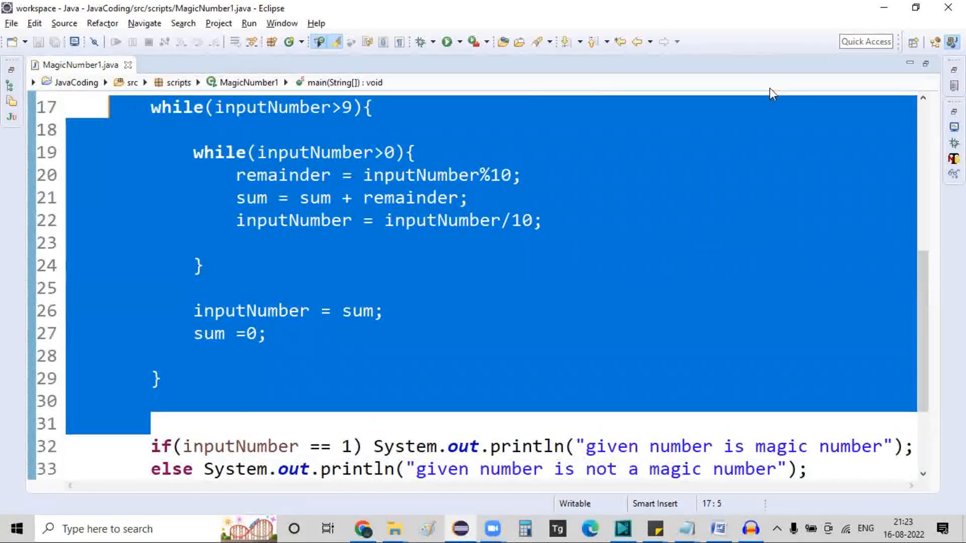
{"action": "mouse_move", "coordinate": [711, 34]}
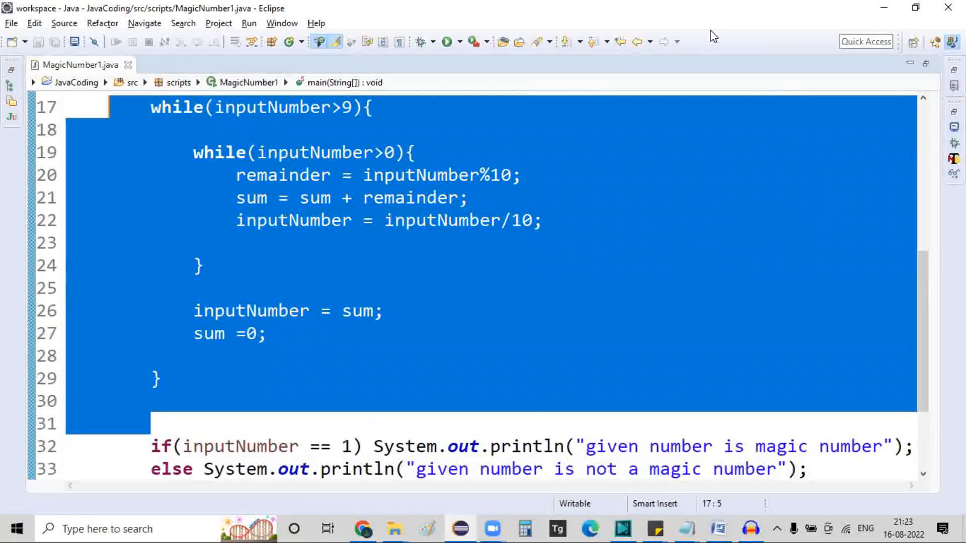